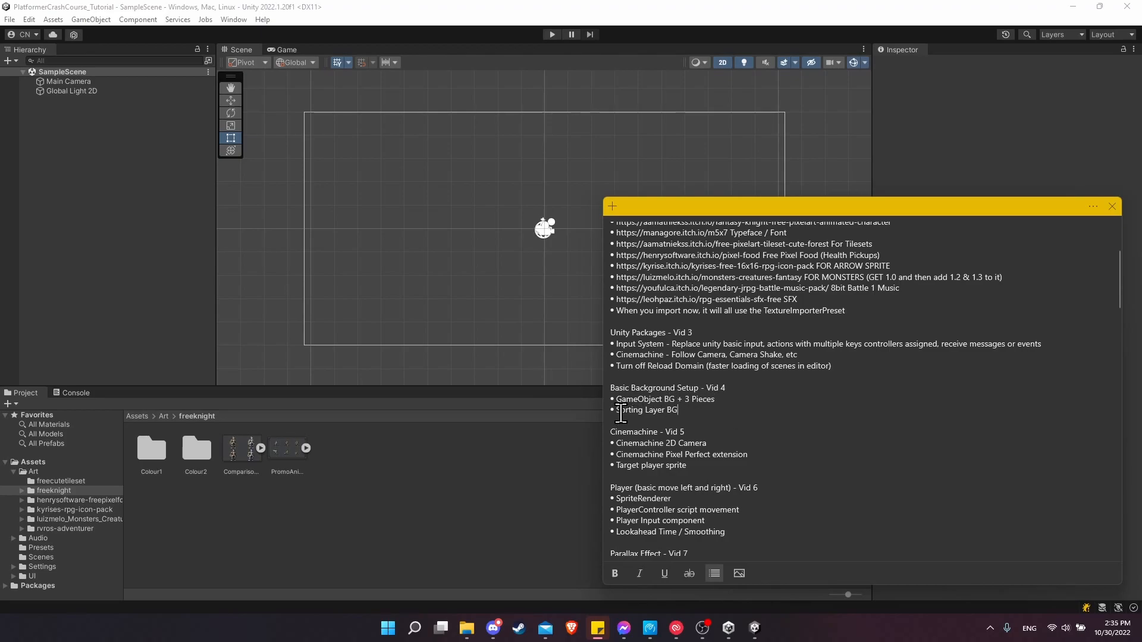
# Review the background-setup notes and close the sticky-notes window
pyautogui.doubleClick(659, 409)
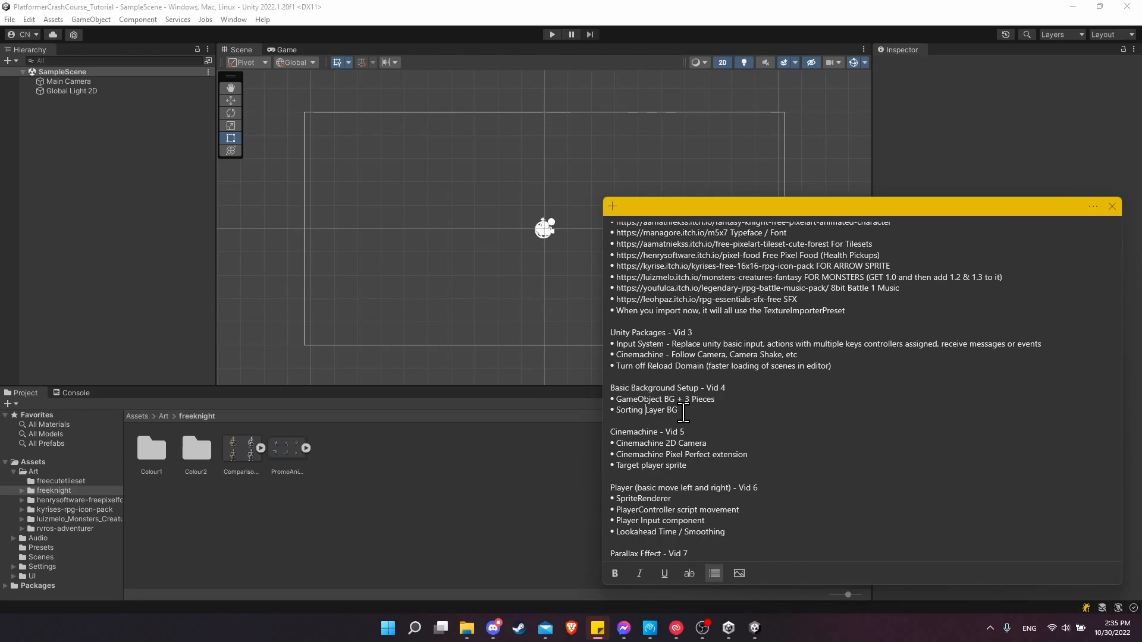
pyautogui.click(1111, 206)
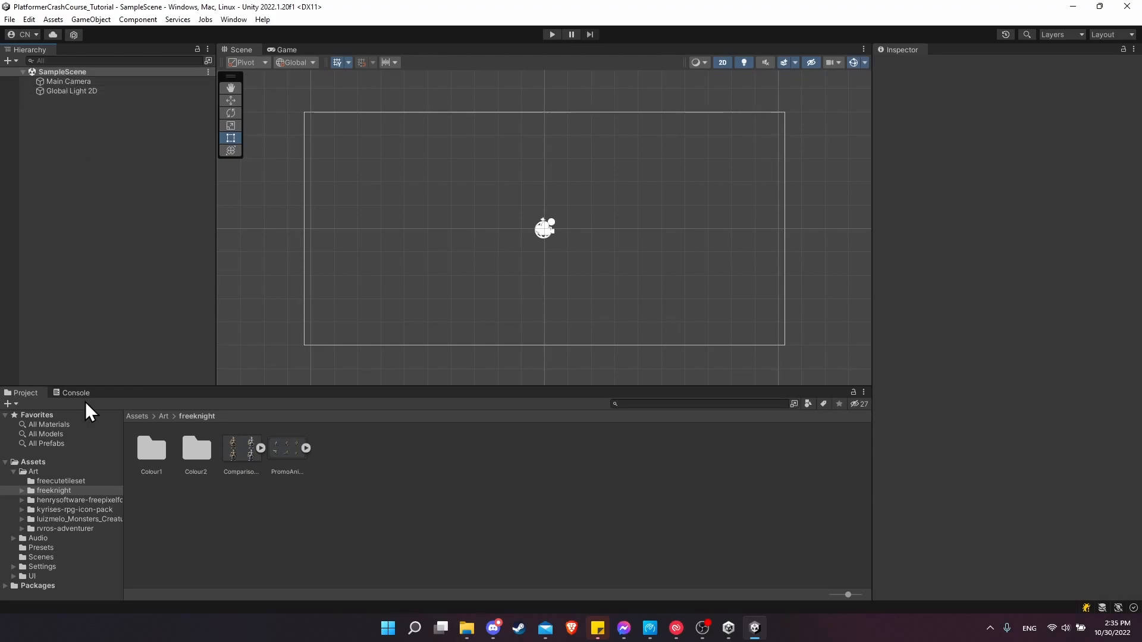
pyautogui.moveTo(58, 568)
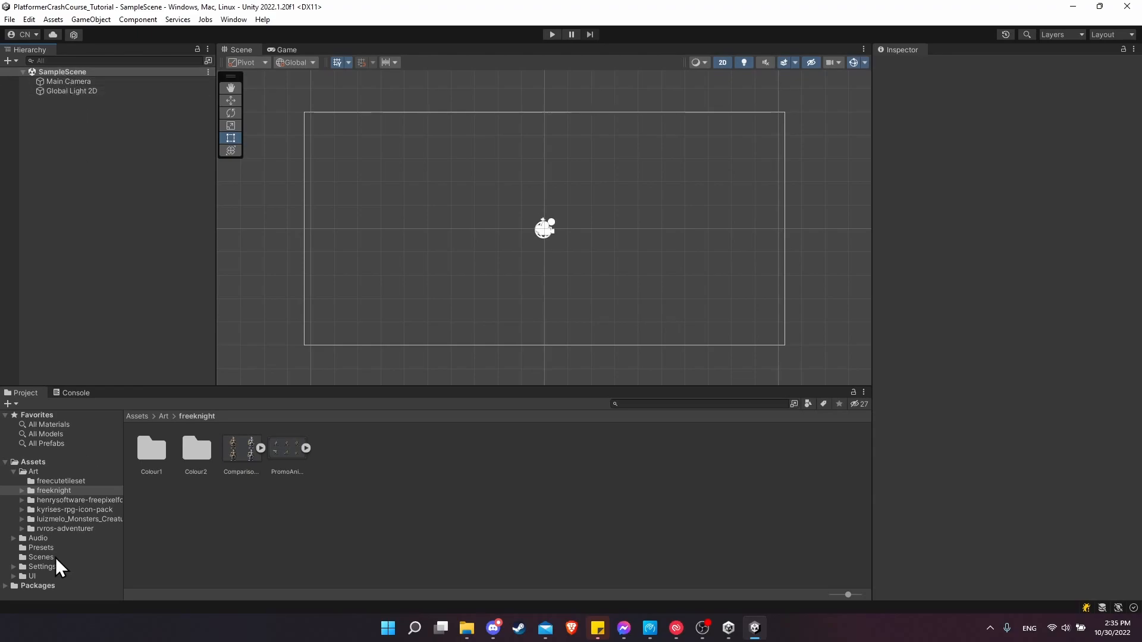
# Rename SampleScene in Assets/Scenes to GameplayScene and reload it from disk
pyautogui.click(42, 556)
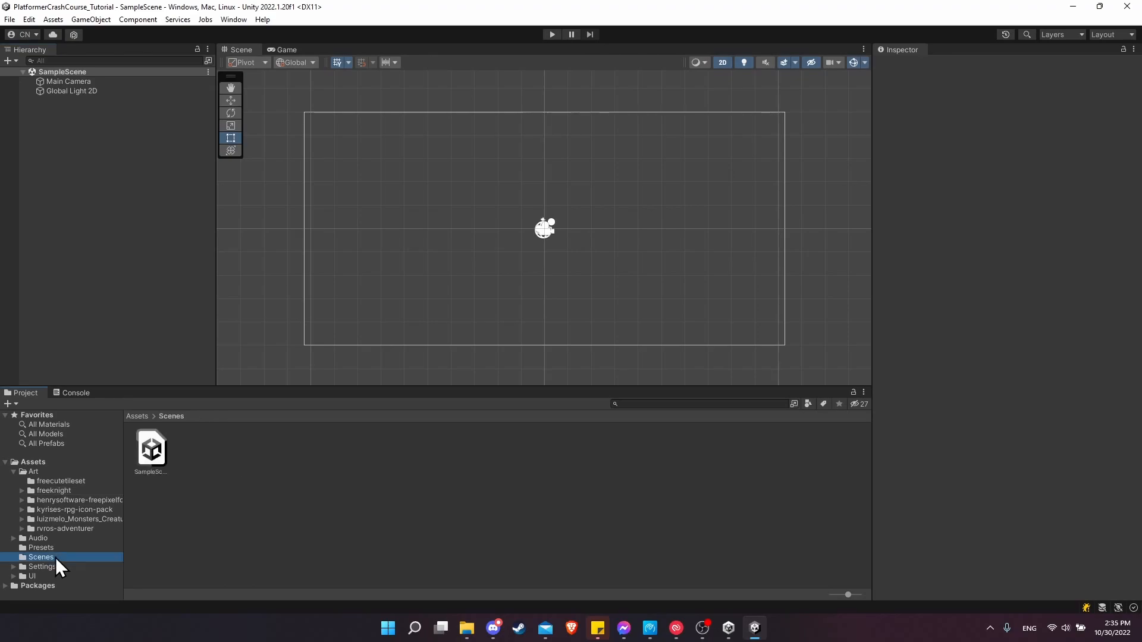
pyautogui.click(151, 447)
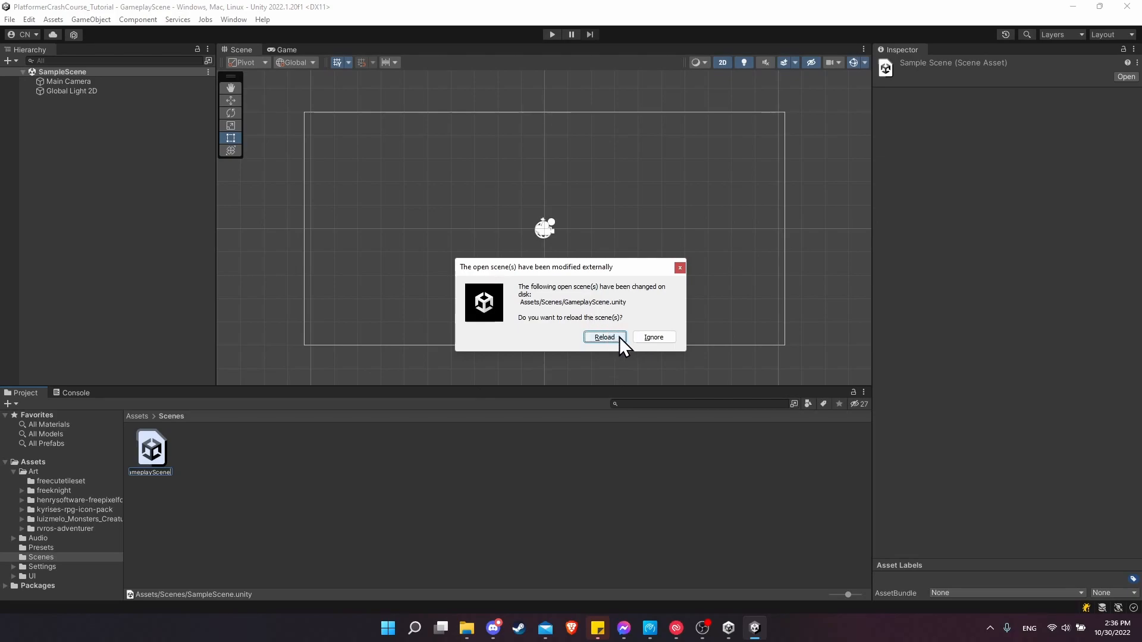
pyautogui.click(604, 337)
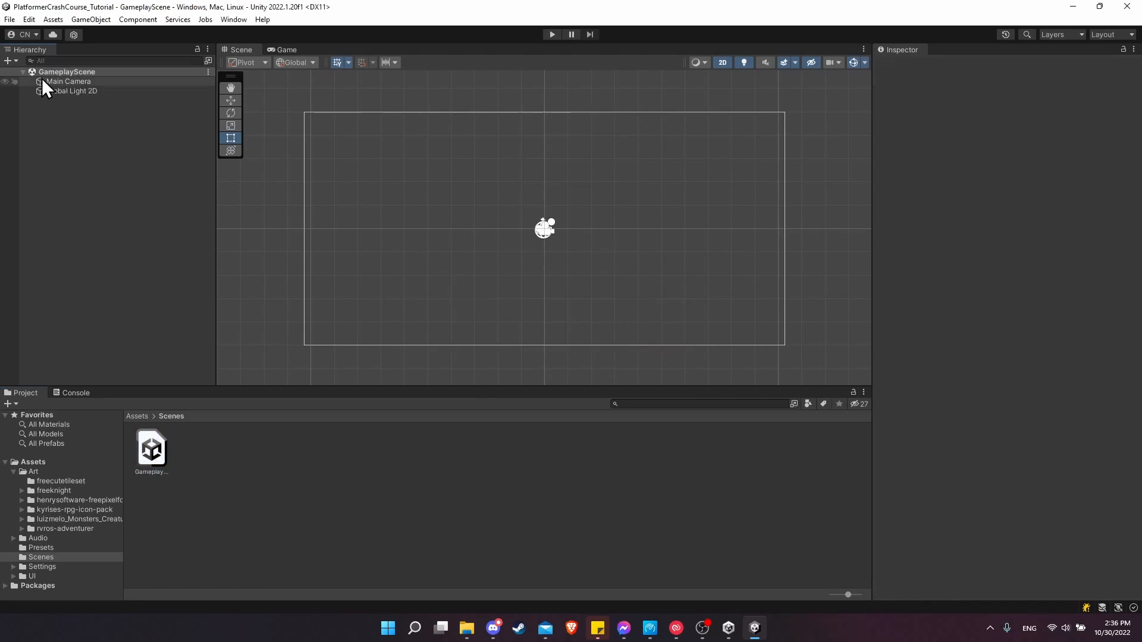
pyautogui.moveTo(129, 119)
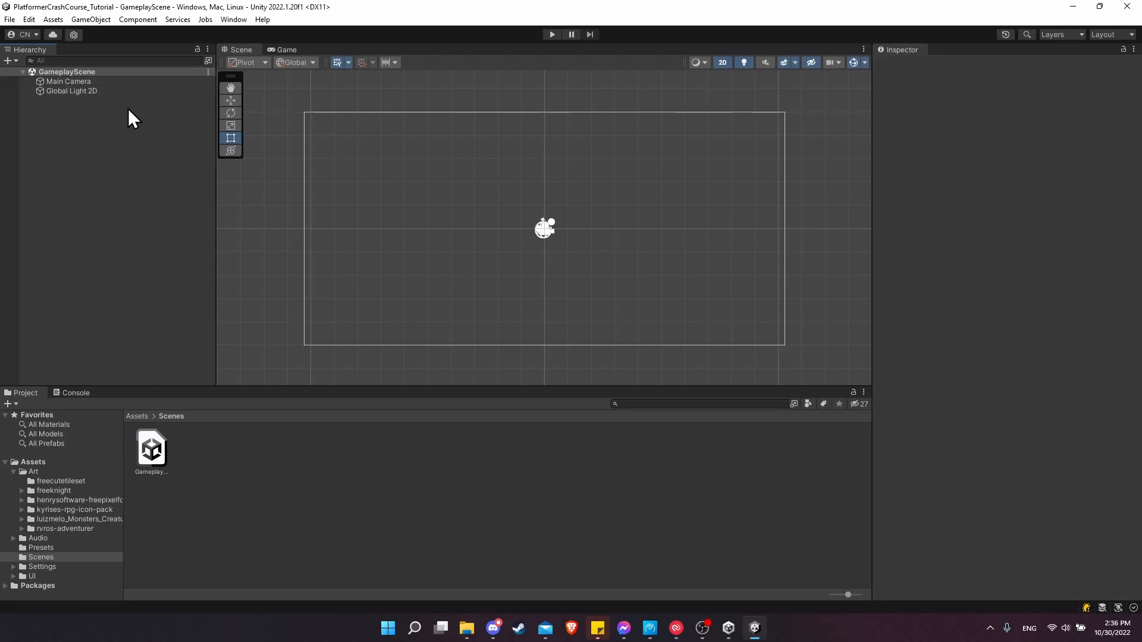
pyautogui.moveTo(98, 121)
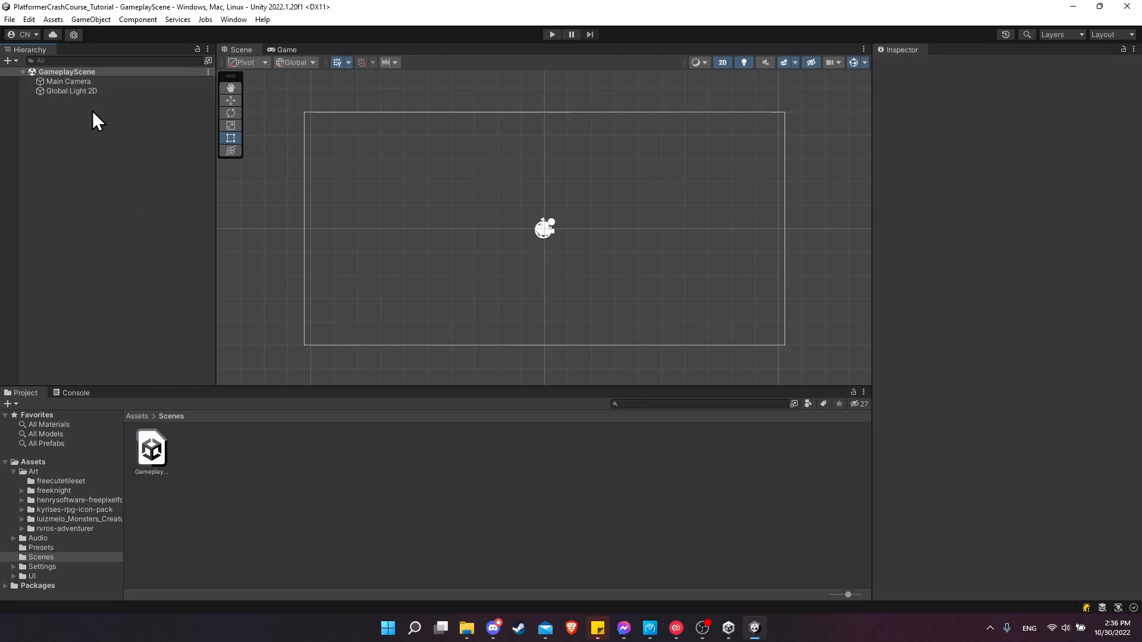
pyautogui.moveTo(89, 164)
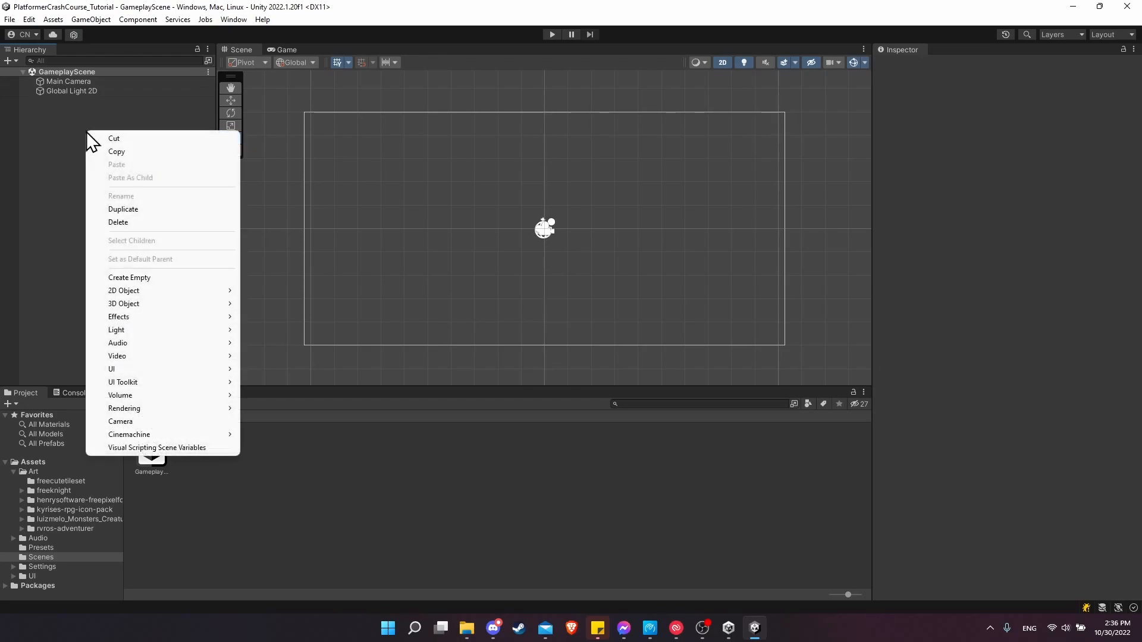
# Create an empty Background object with an empty child object BG1 beneath it
pyautogui.click(128, 277)
pyautogui.write('Background')
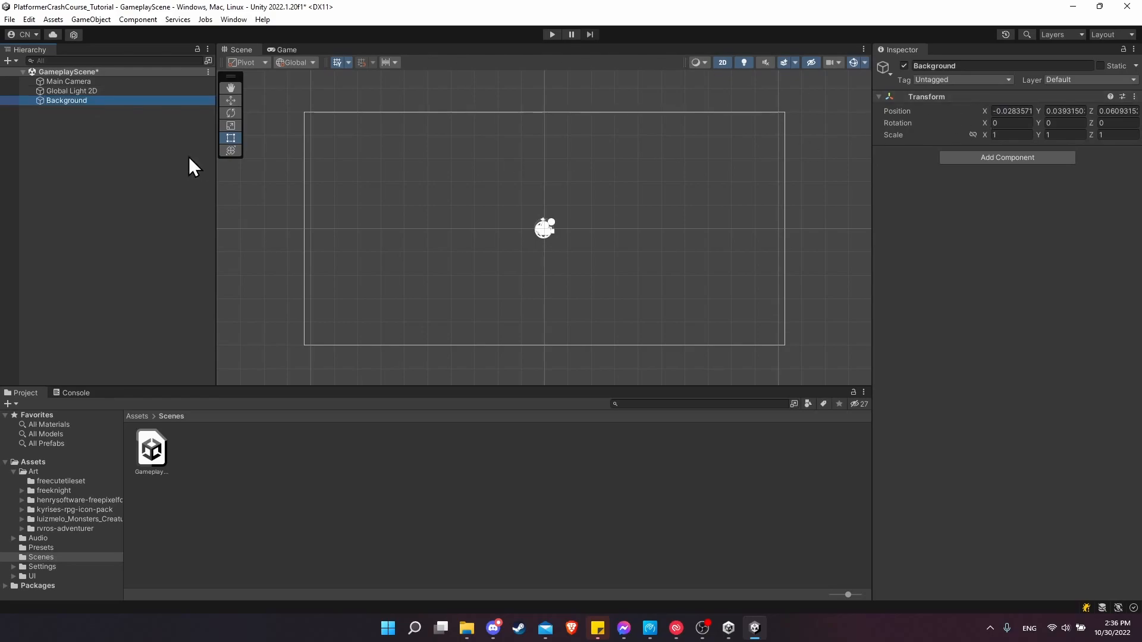
pyautogui.moveTo(109, 109)
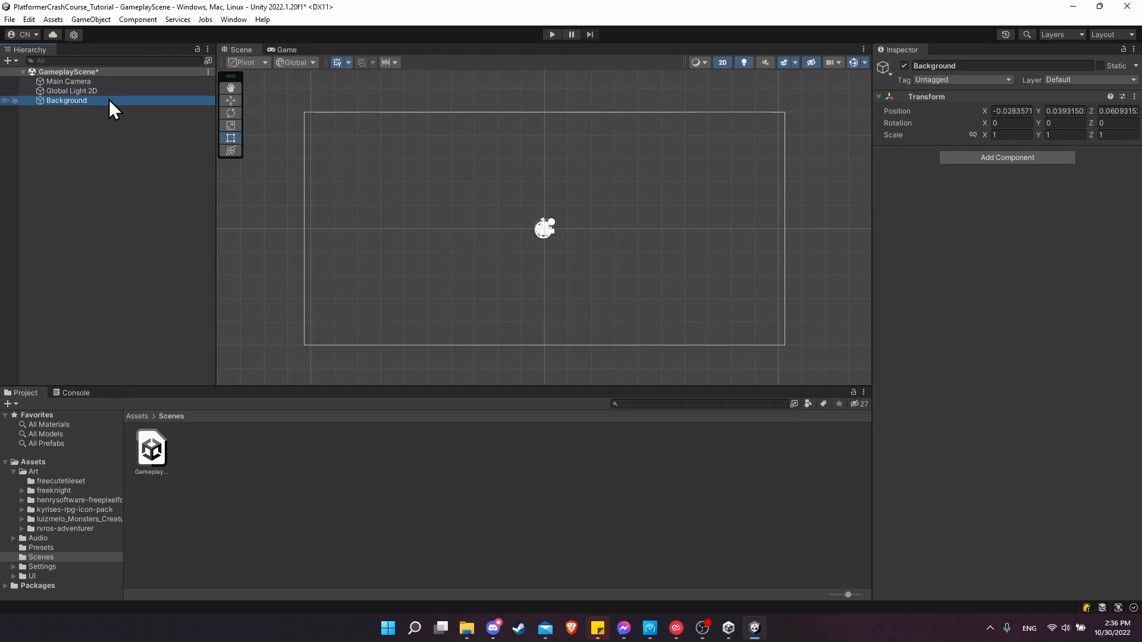
pyautogui.moveTo(87, 107)
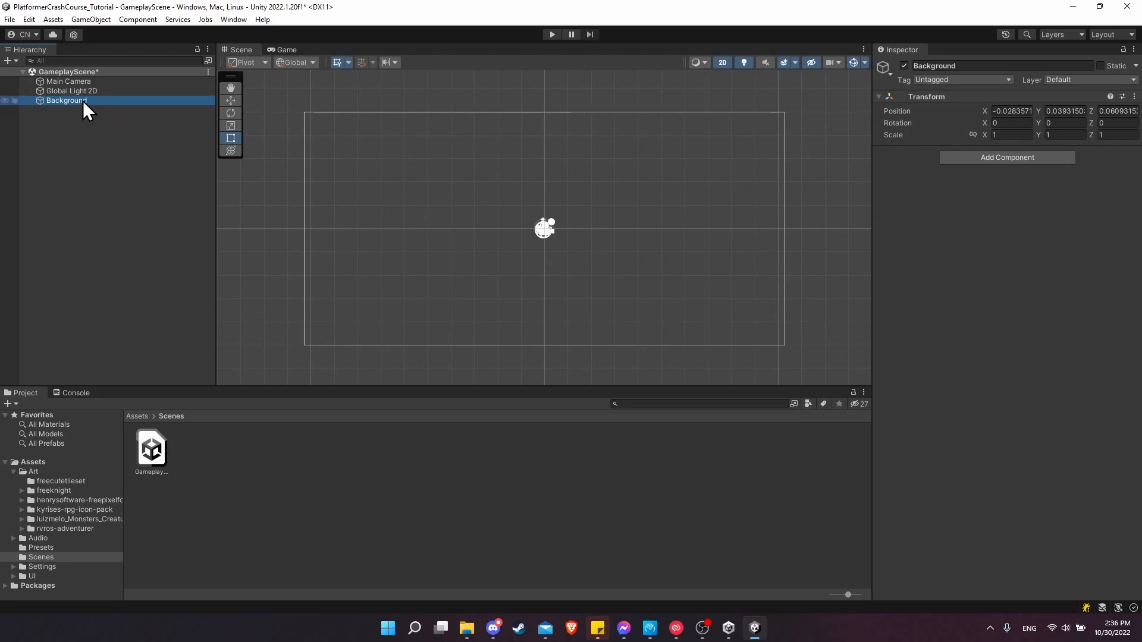
pyautogui.moveTo(87, 130)
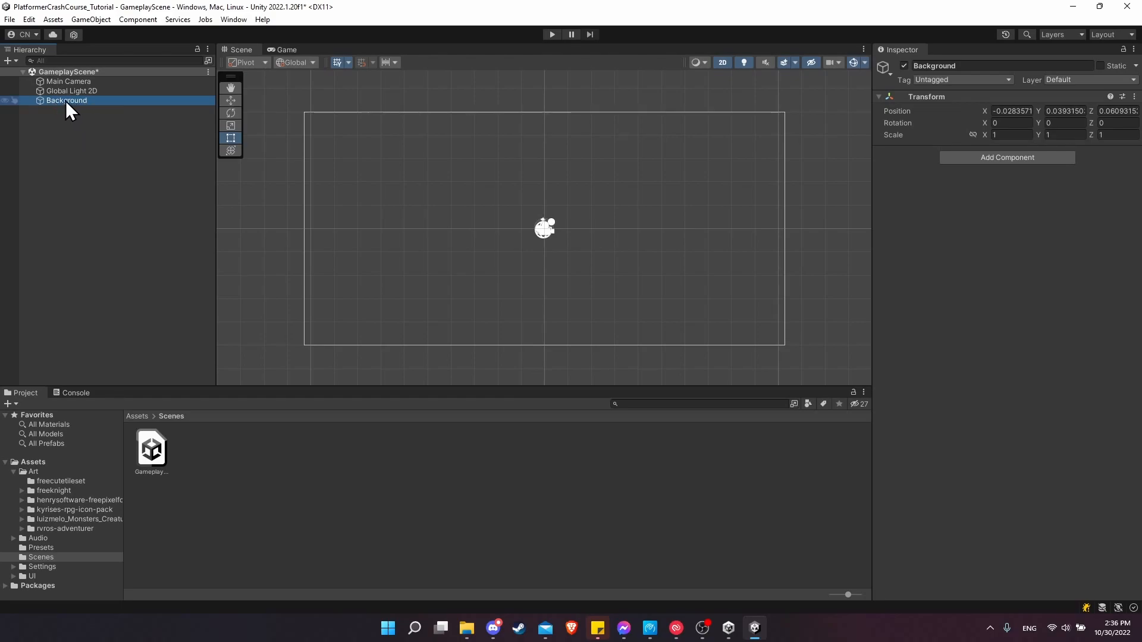
pyautogui.rightClick(66, 100)
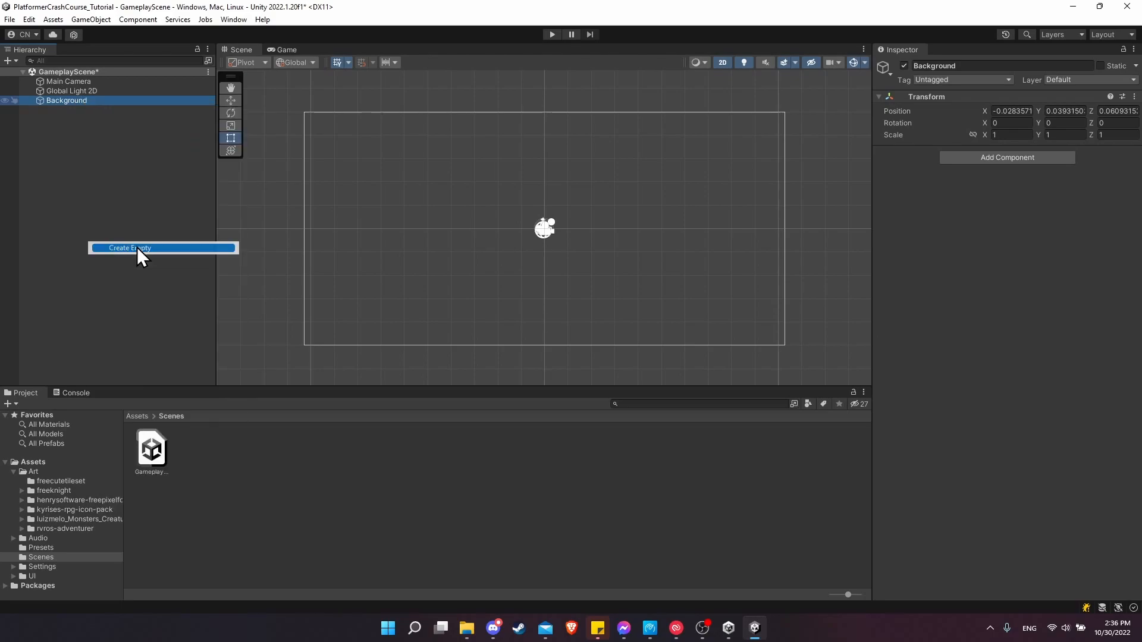
pyautogui.click(129, 247)
pyautogui.write('BG1')
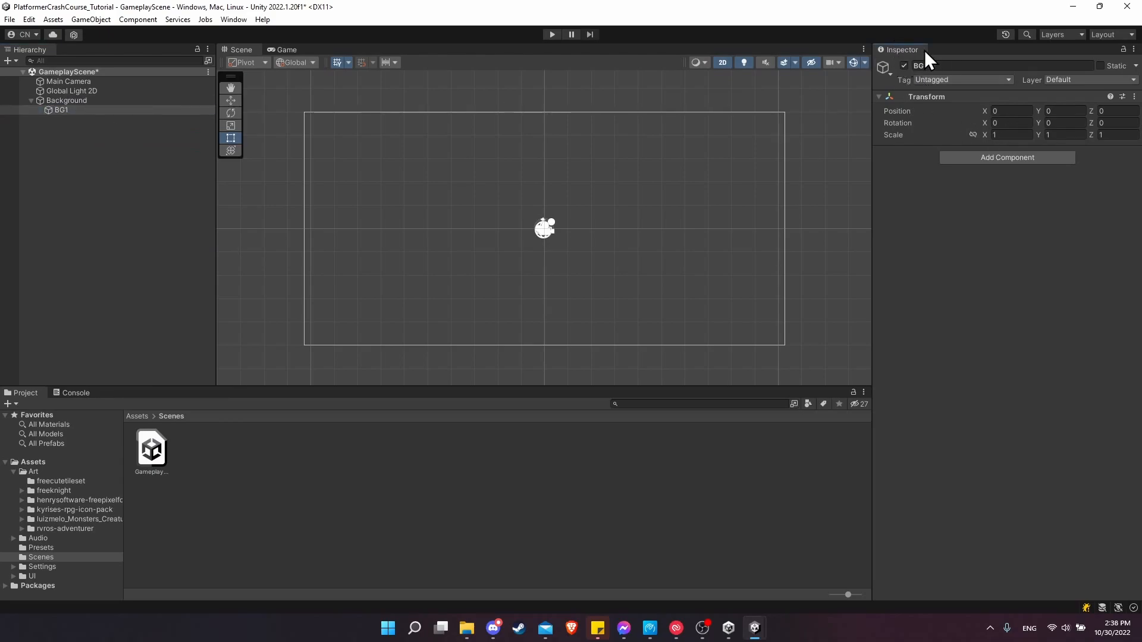
# Search BG1's Add Component list for 'sprite' to add a Sprite Renderer
pyautogui.click(1007, 157)
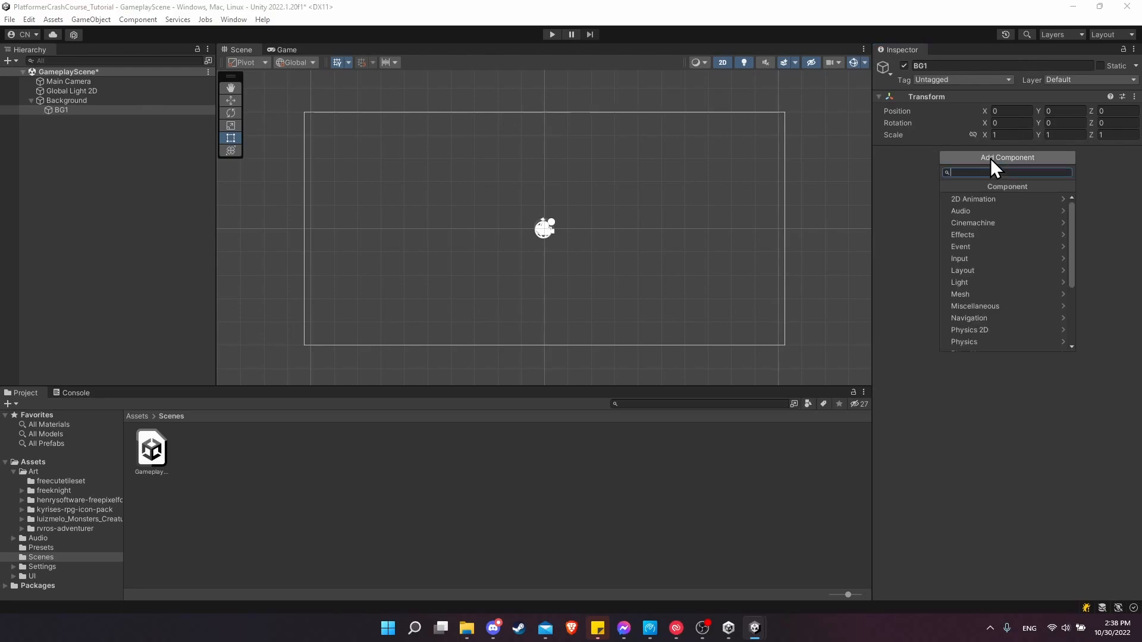
pyautogui.write('sprite')
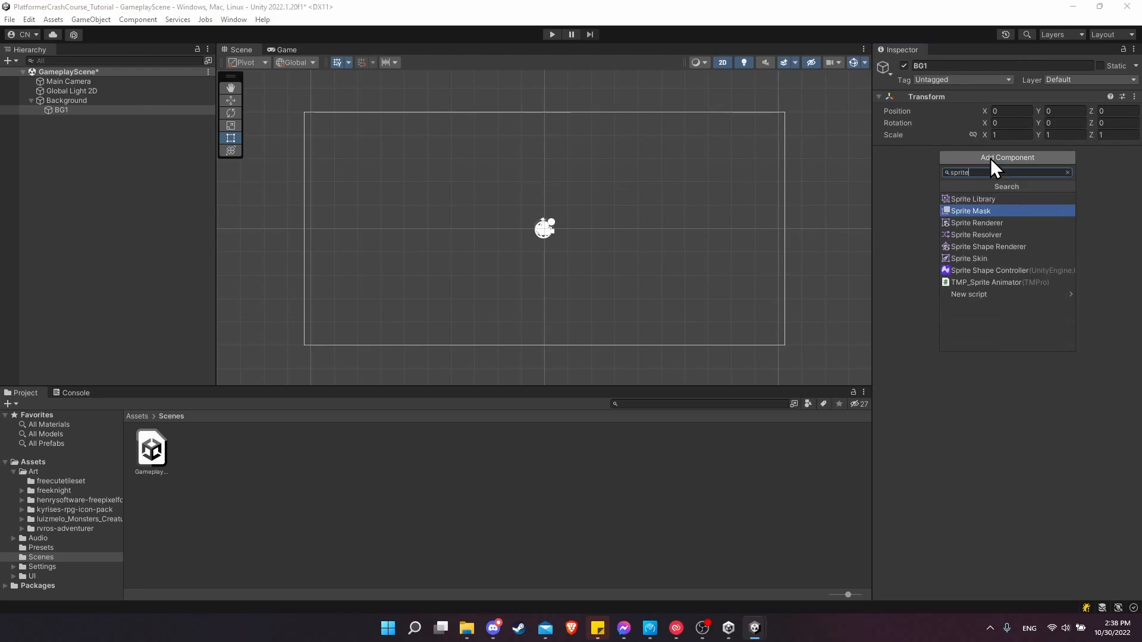
pyautogui.moveTo(985, 226)
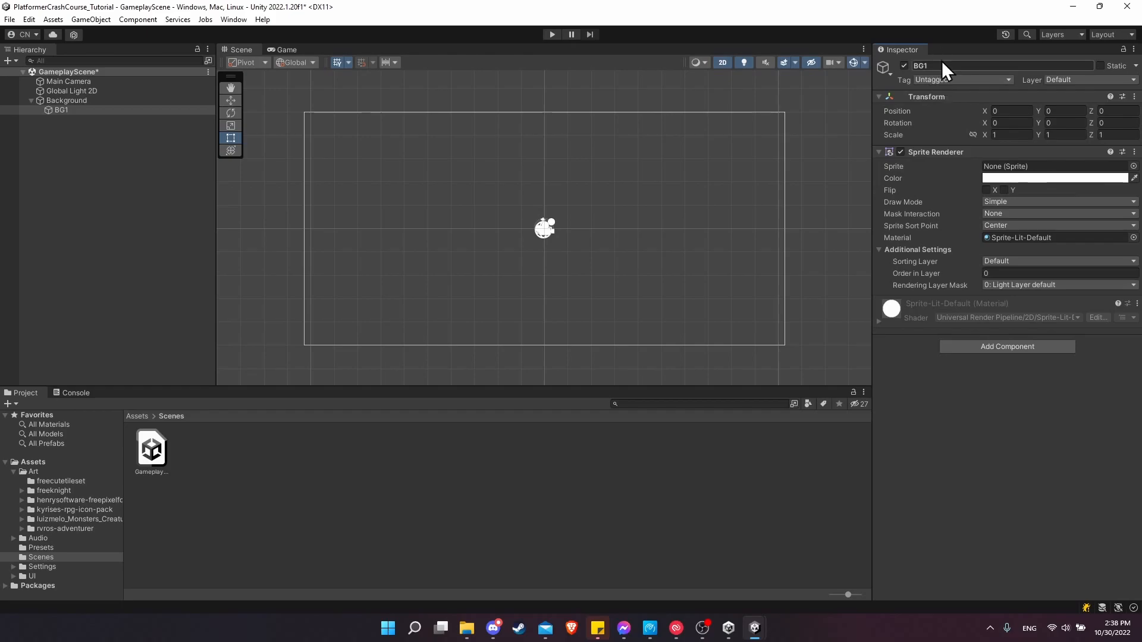
pyautogui.moveTo(946, 110)
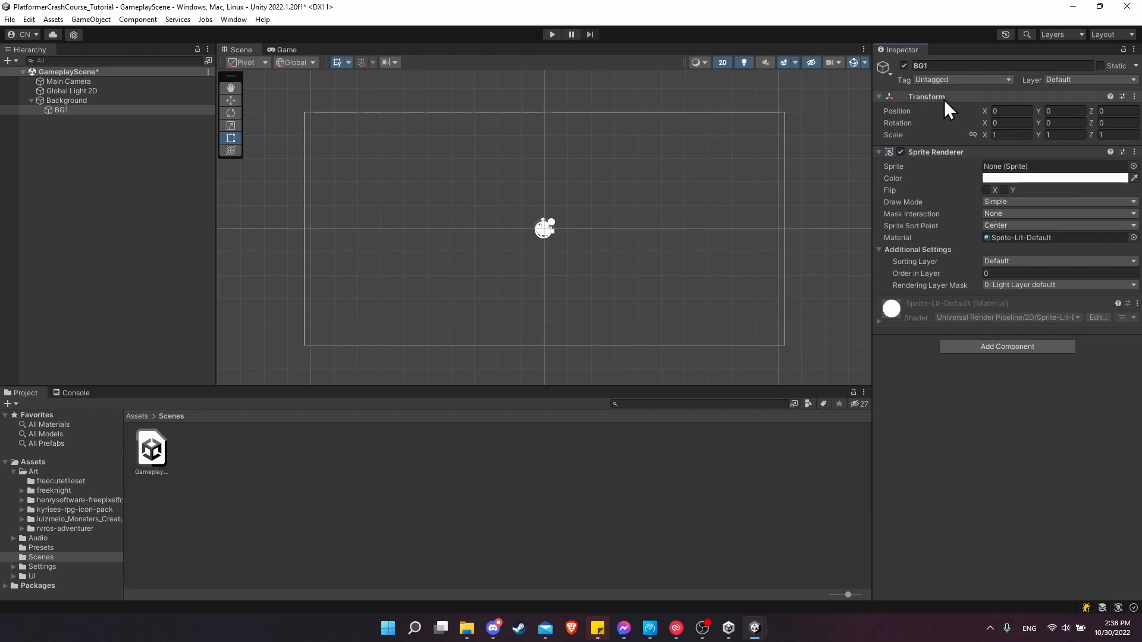
pyautogui.moveTo(909, 105)
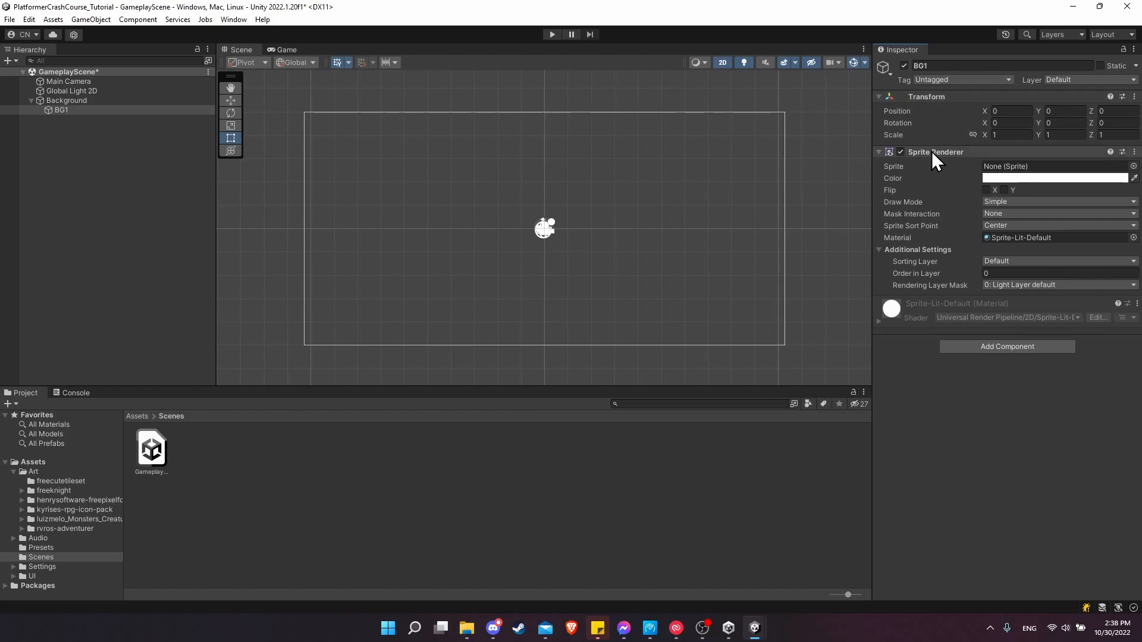
pyautogui.moveTo(984, 154)
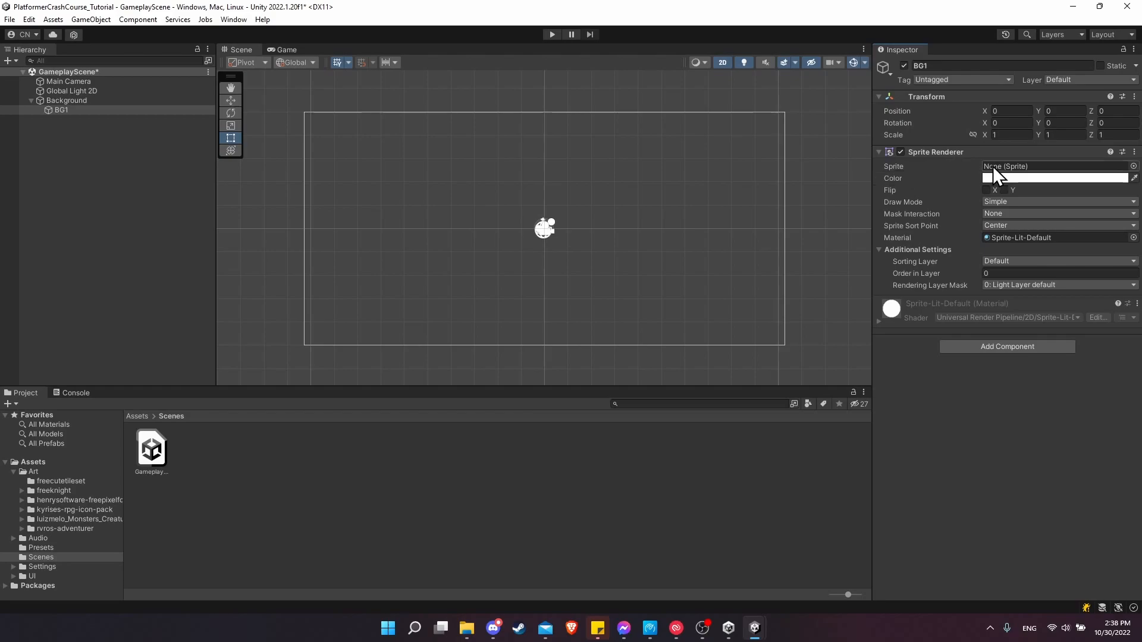
pyautogui.moveTo(1018, 178)
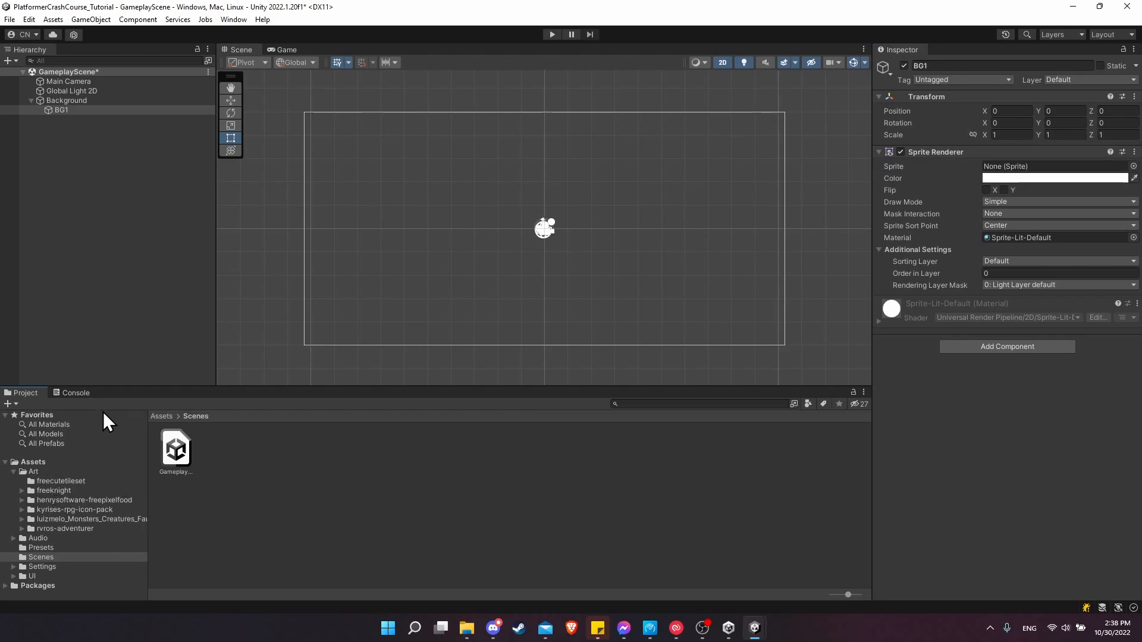
pyautogui.moveTo(51, 487)
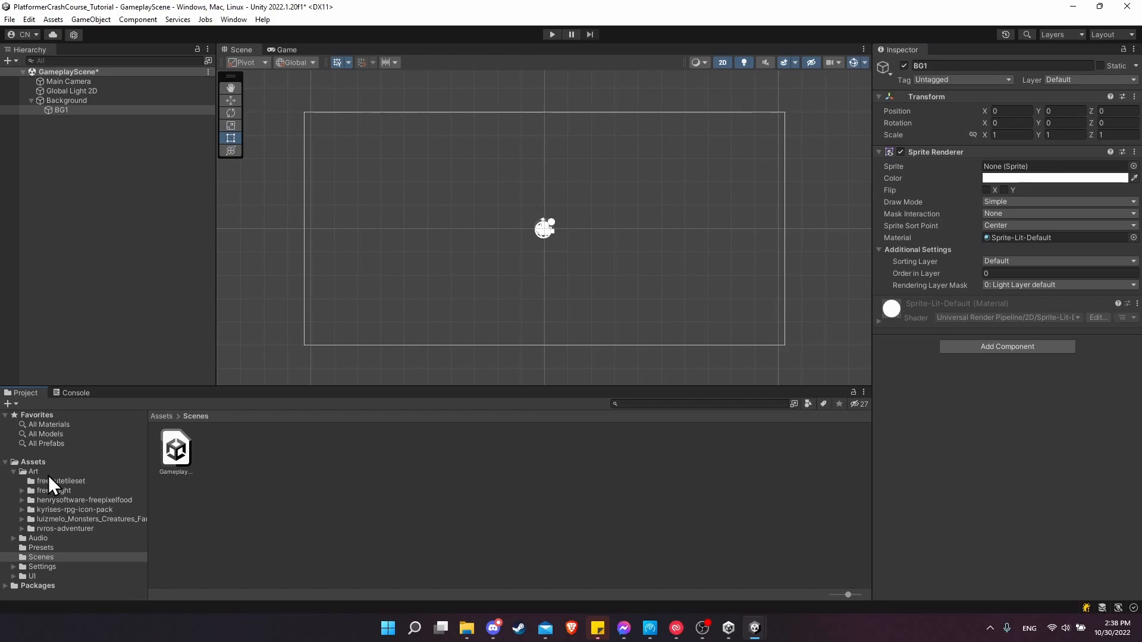
pyautogui.moveTo(59, 492)
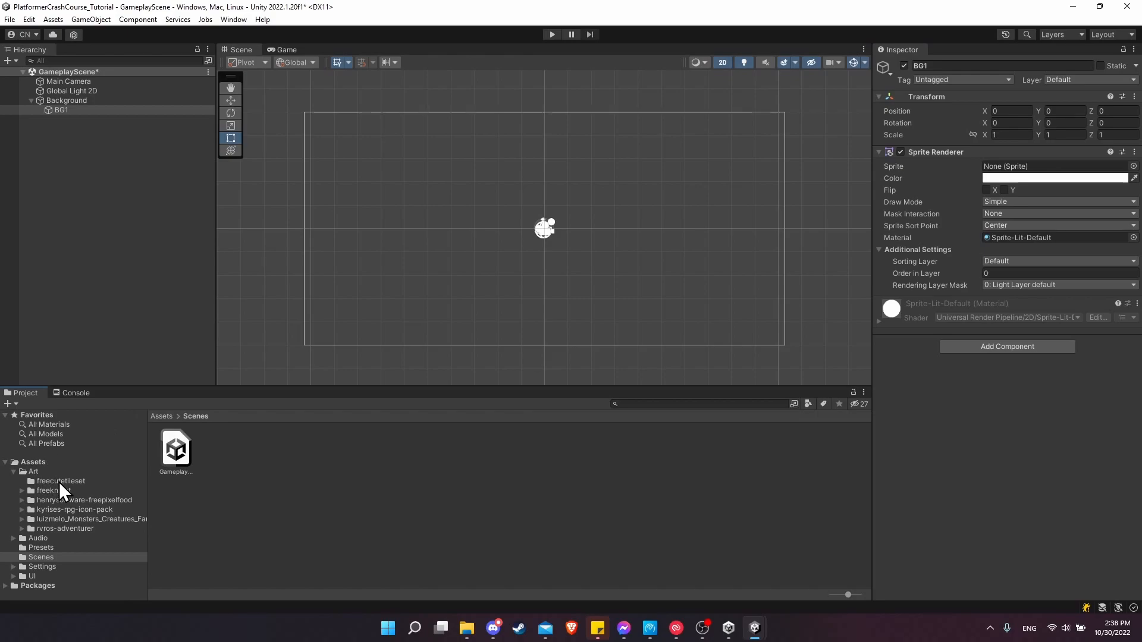
# Browse to the freecutetileset art folder holding the BG1–BG3 images
pyautogui.click(60, 480)
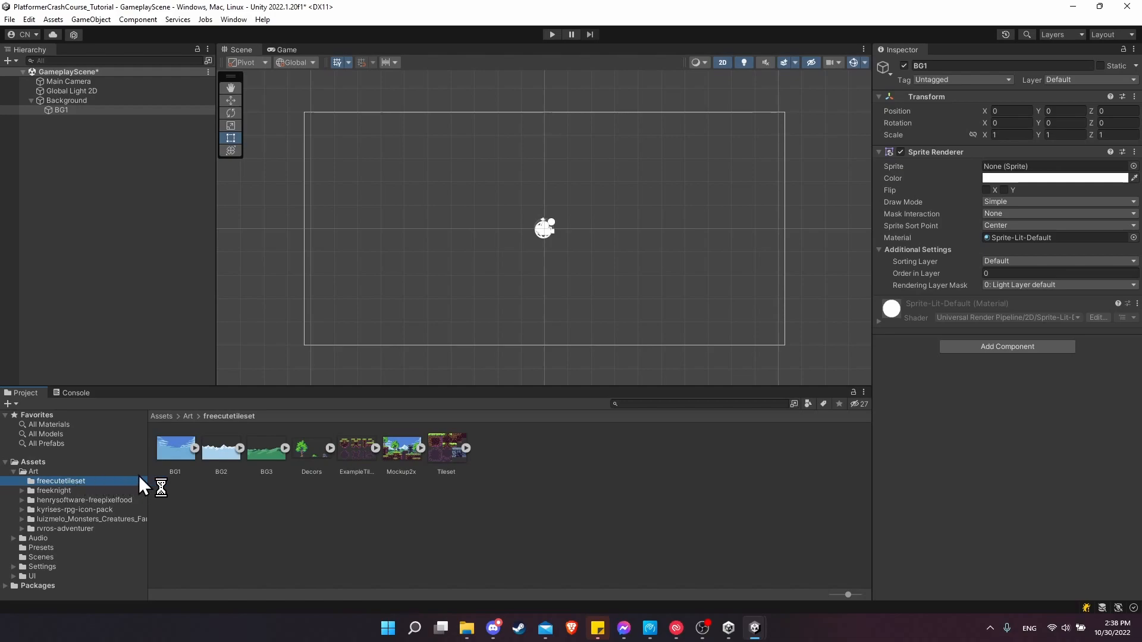
pyautogui.moveTo(283, 466)
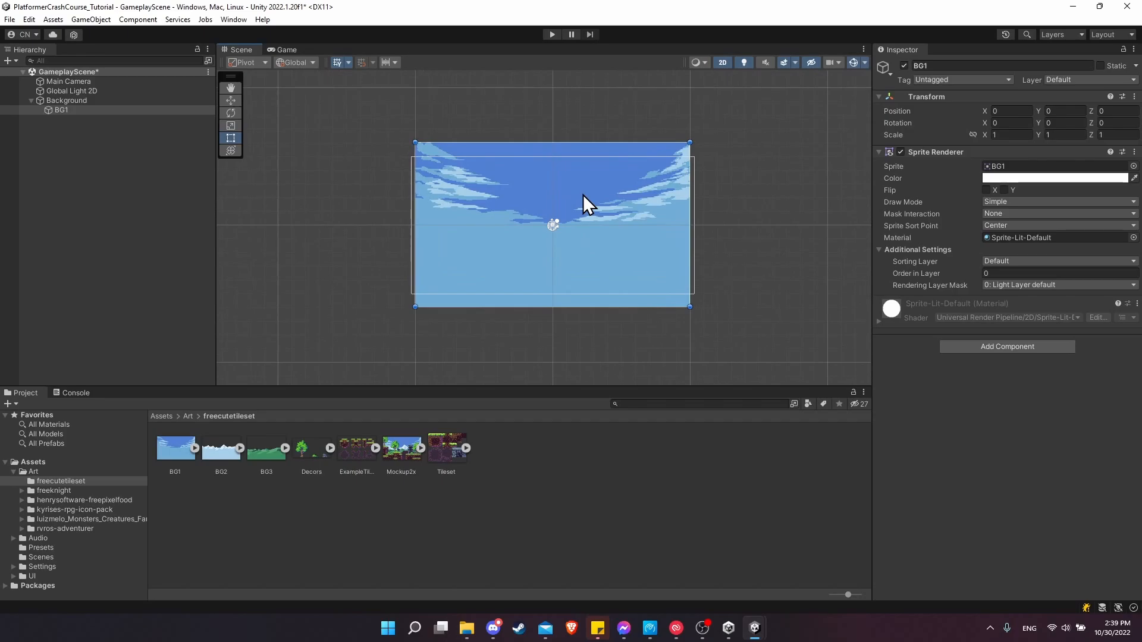
pyautogui.moveTo(568, 248)
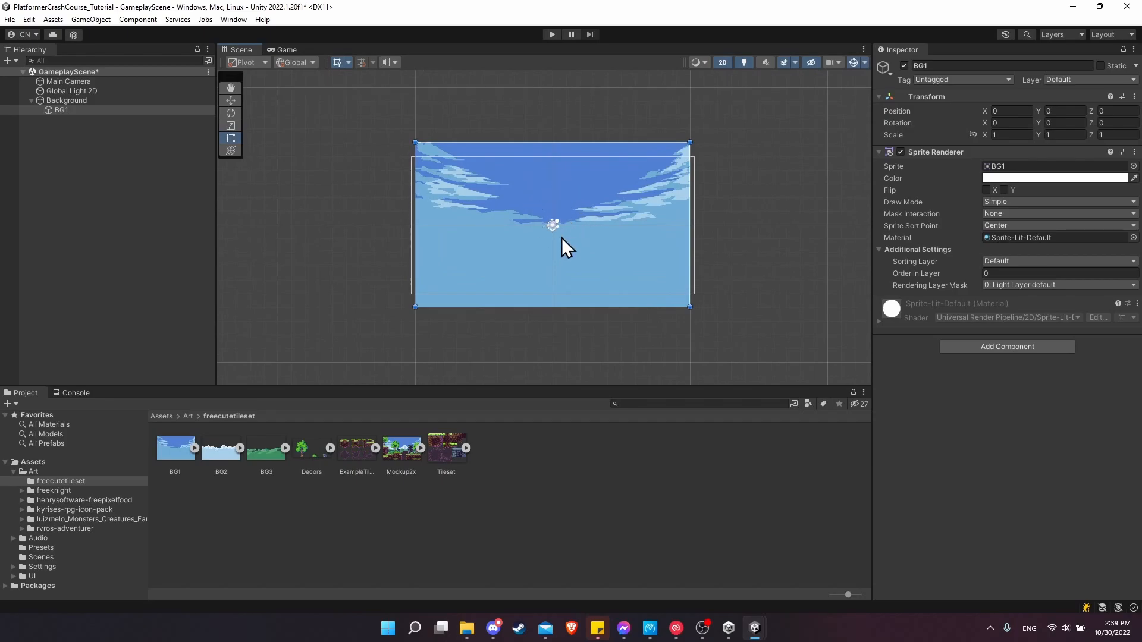
pyautogui.moveTo(618, 175)
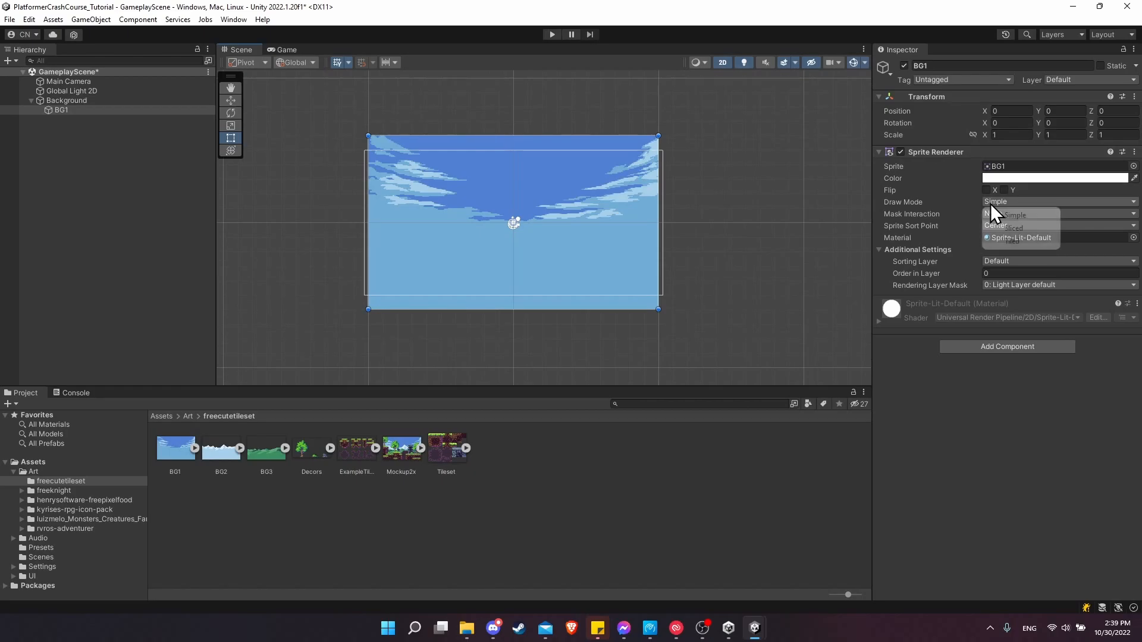
# Draw the BG1 sky sprite in Tiled mode with a width of 500
pyautogui.click(1015, 226)
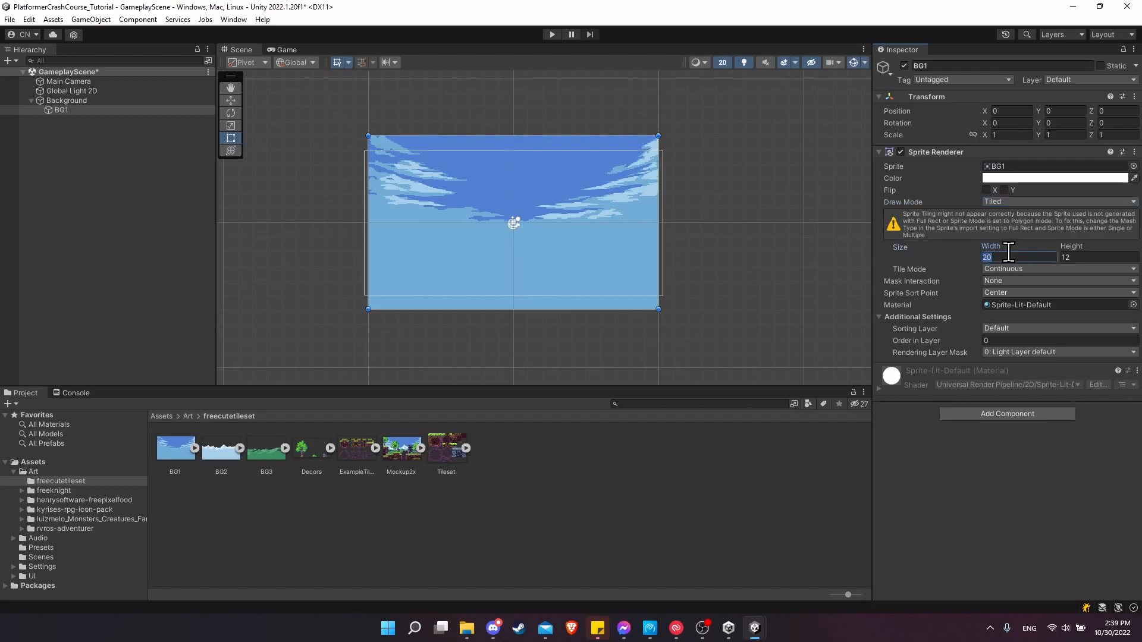
pyautogui.write('500')
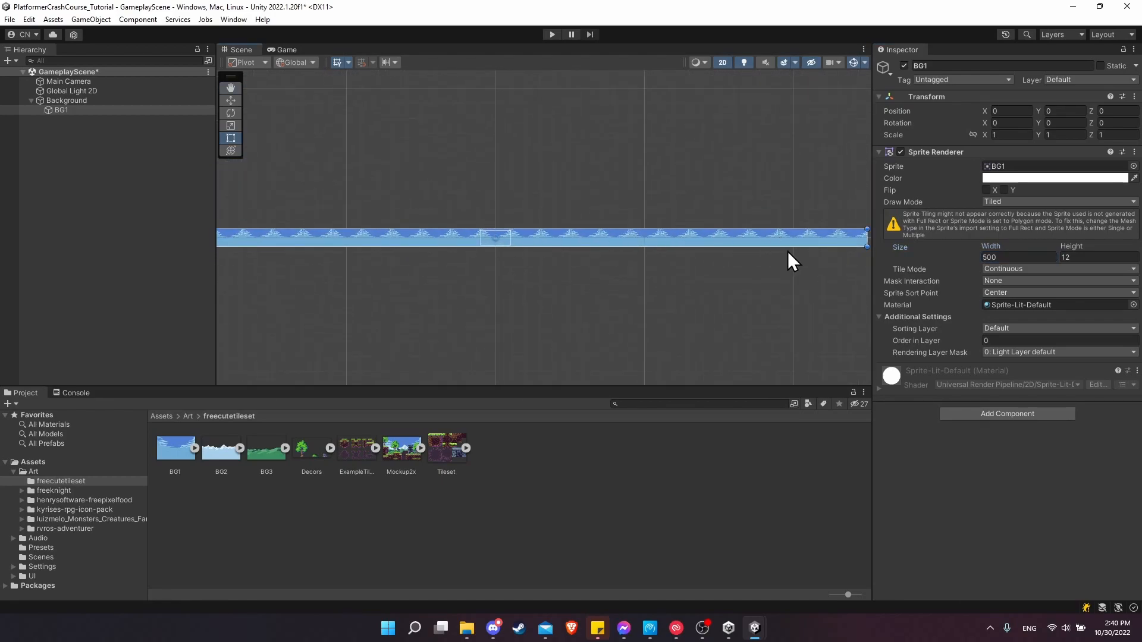
pyautogui.moveTo(819, 246)
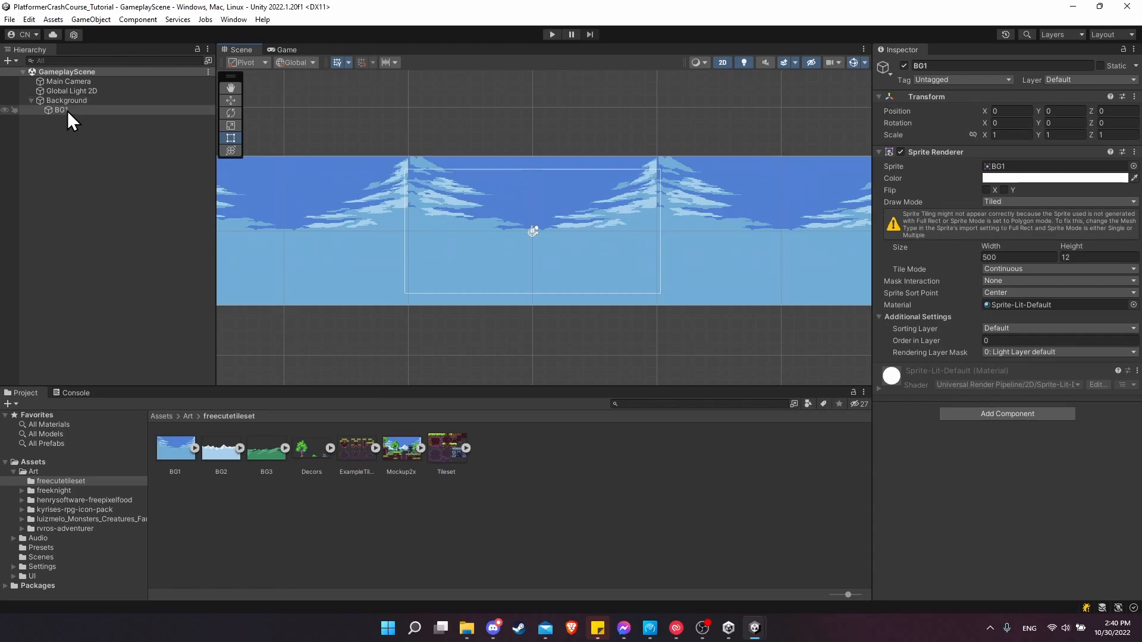
pyautogui.moveTo(234, 373)
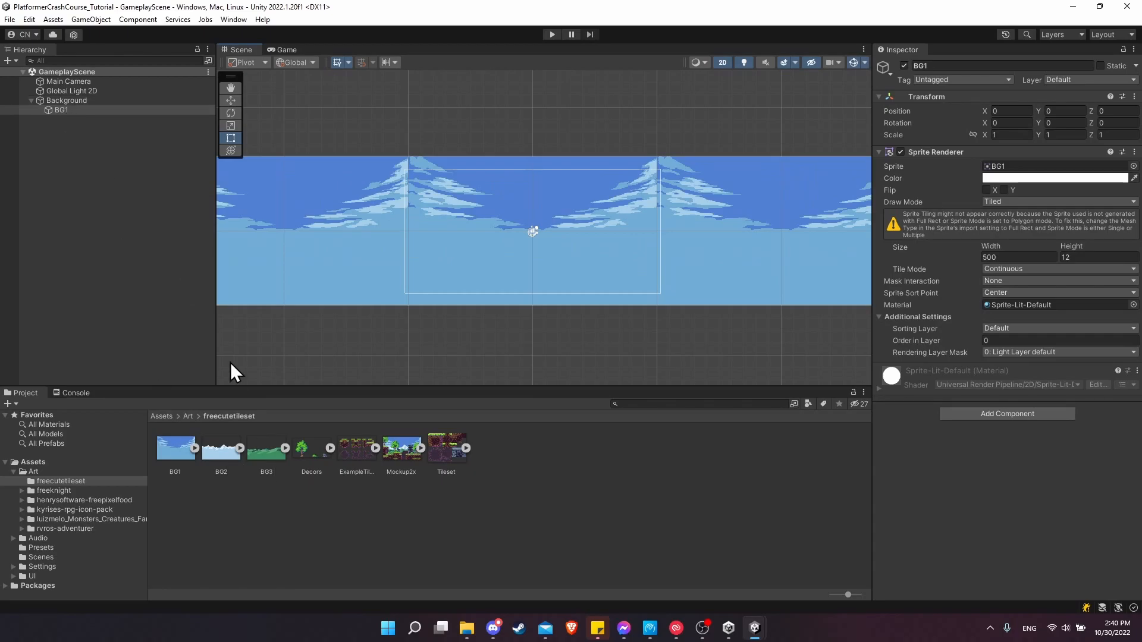
# Duplicate BG1 under Background to make the second layer BG2
pyautogui.click(60, 110)
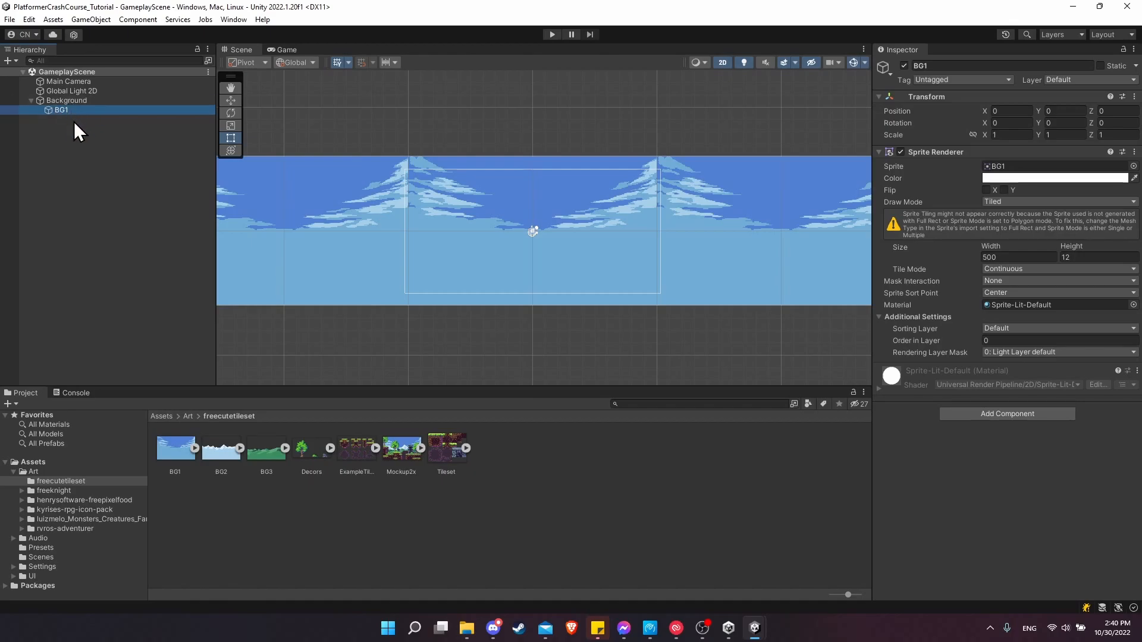
pyautogui.press('ctrl+d')
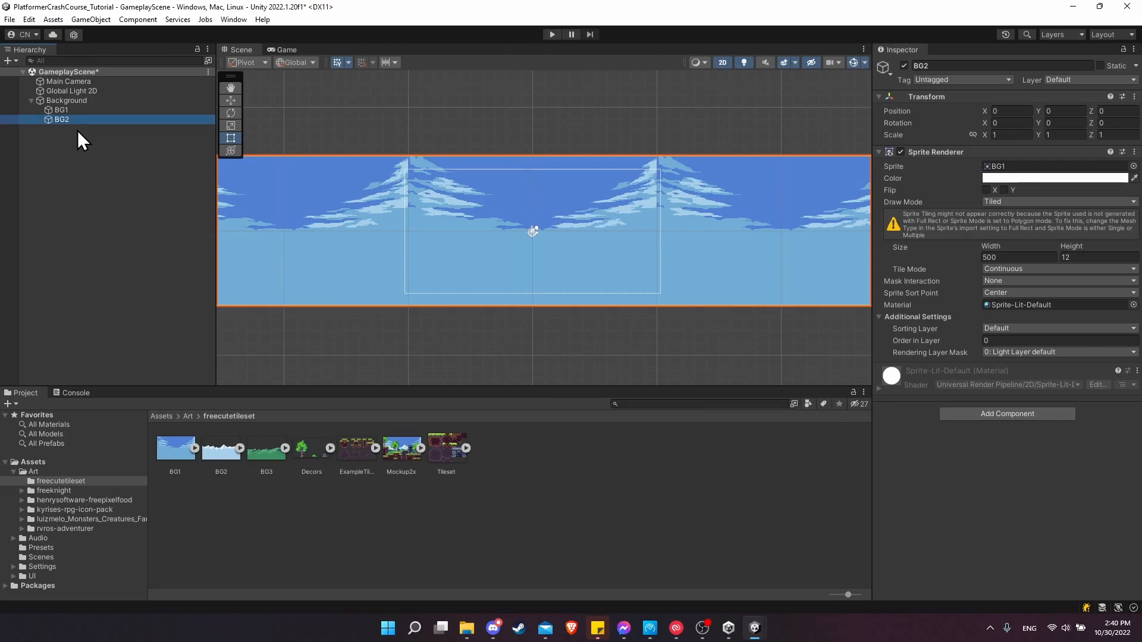
pyautogui.moveTo(274, 448)
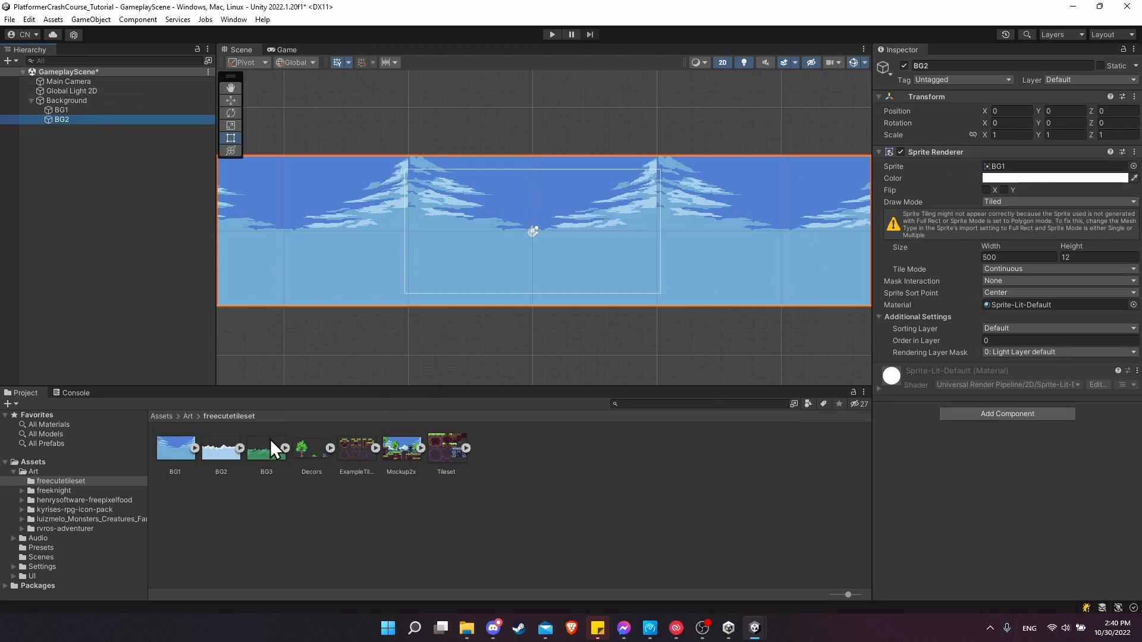
pyautogui.moveTo(230, 463)
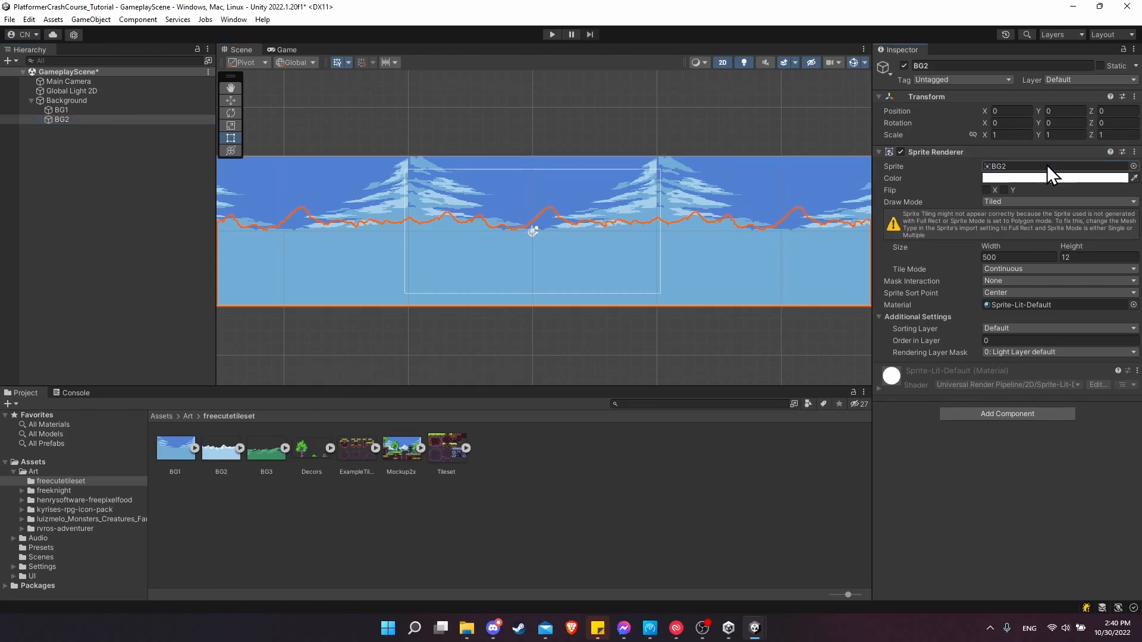
pyautogui.moveTo(549, 271)
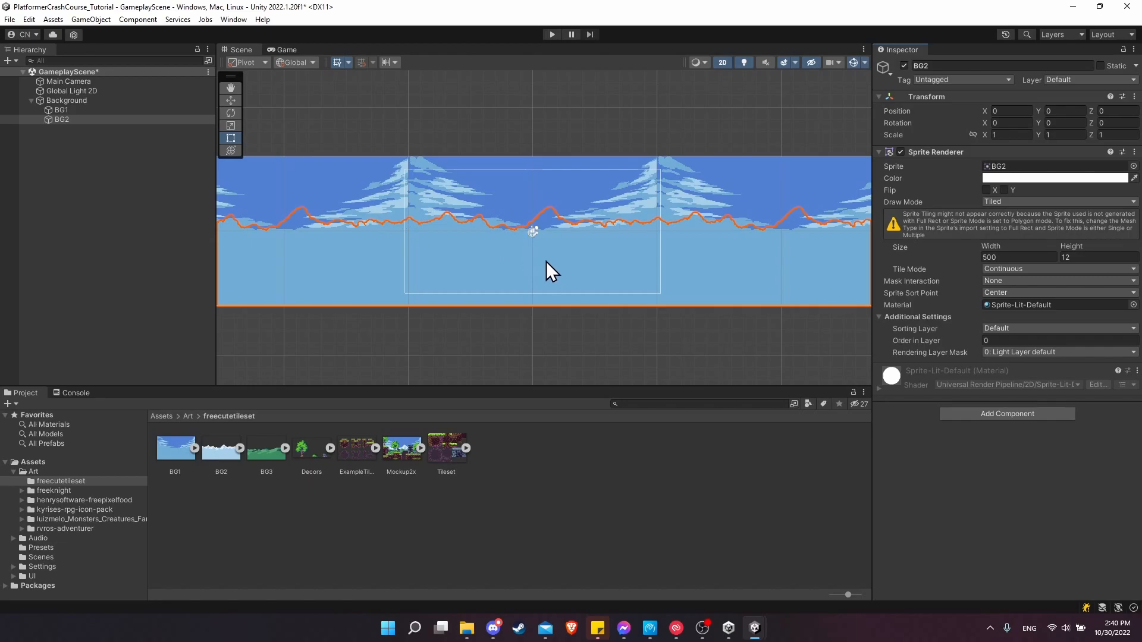
pyautogui.moveTo(553, 281)
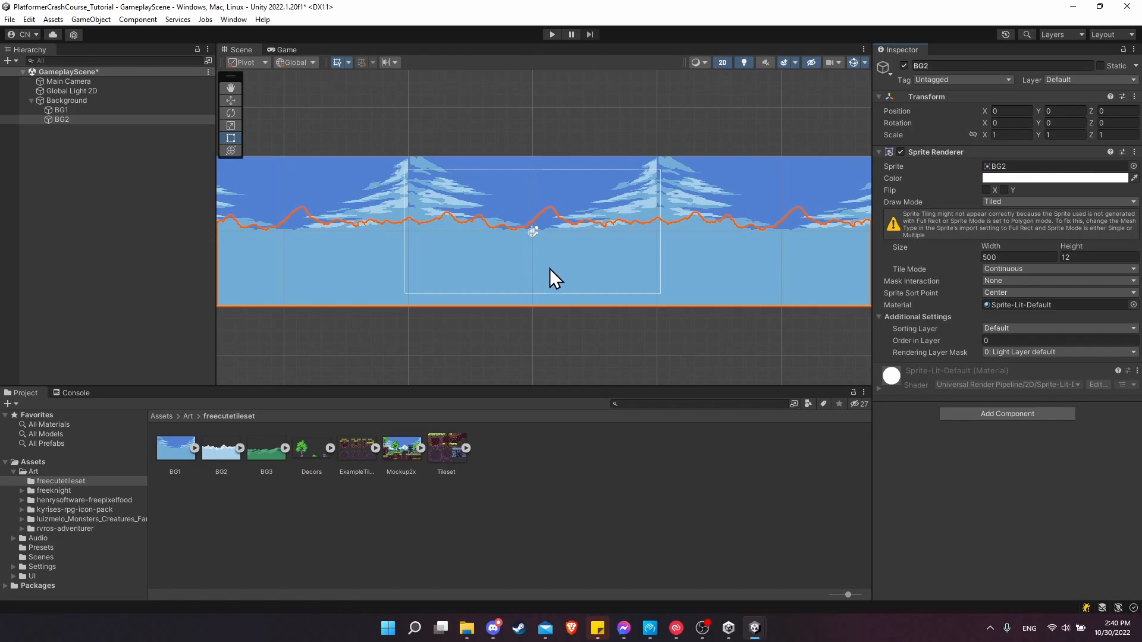
pyautogui.moveTo(564, 222)
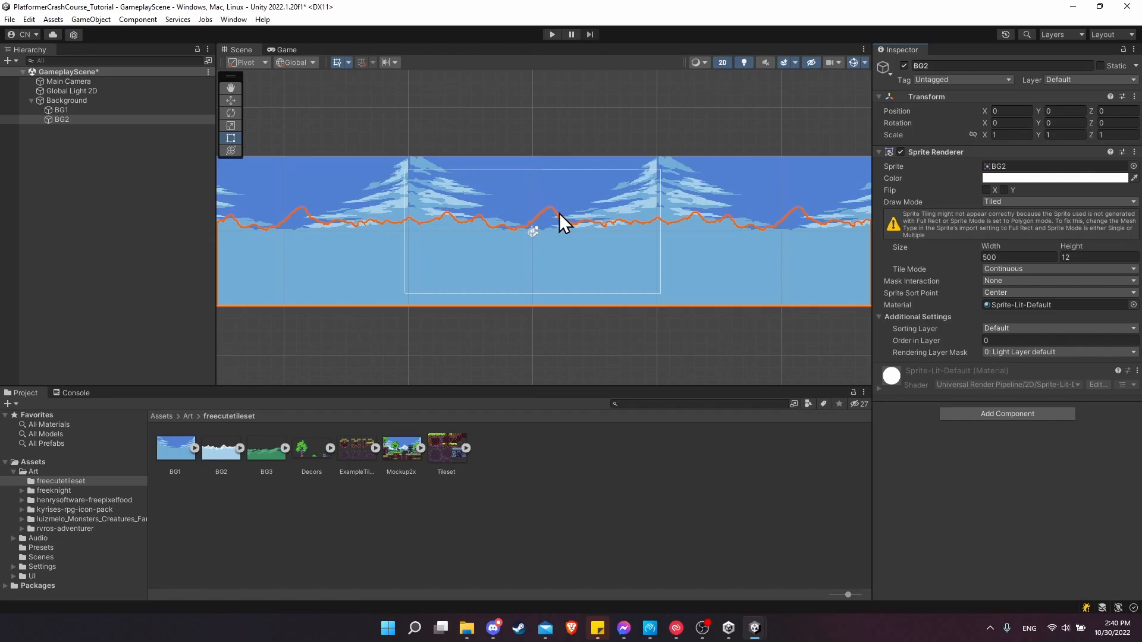
pyautogui.moveTo(914, 328)
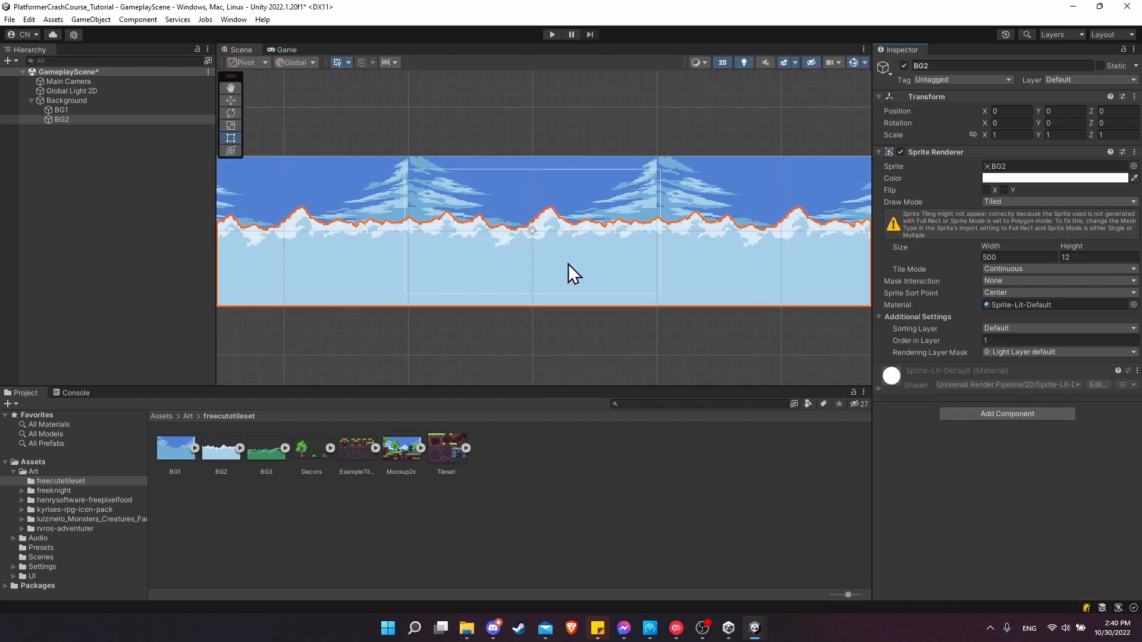
pyautogui.moveTo(580, 187)
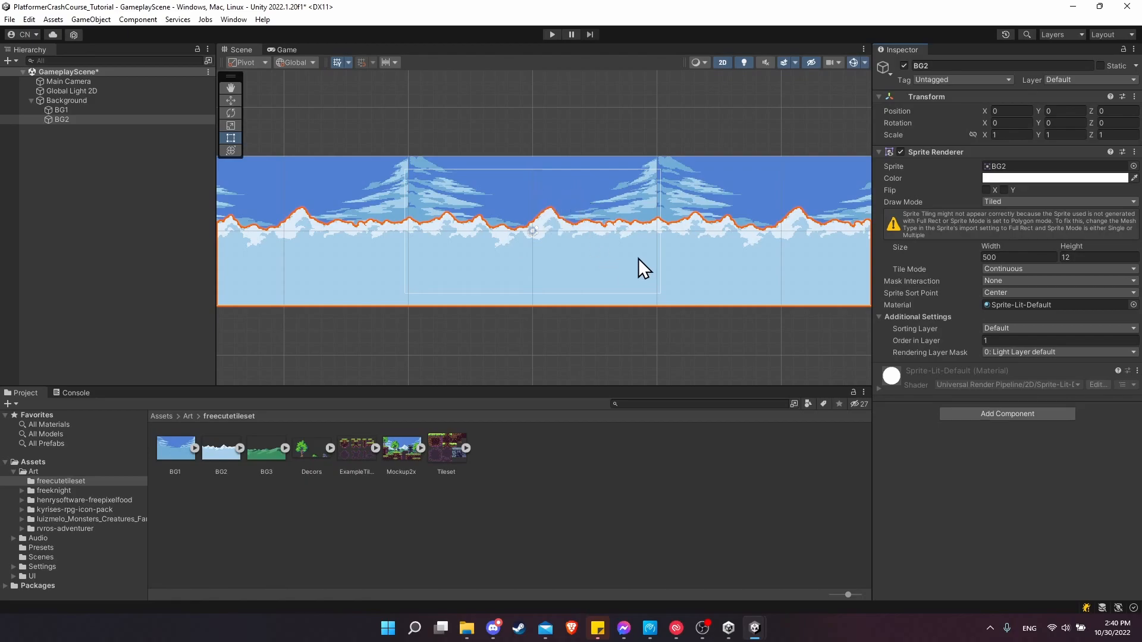
pyautogui.moveTo(158, 134)
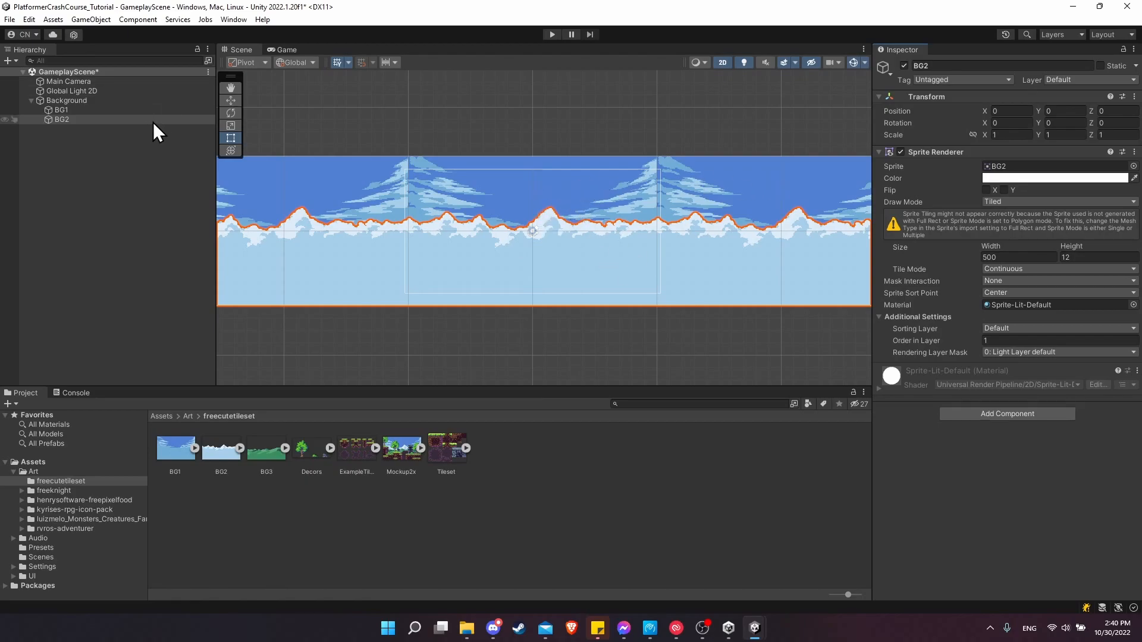
# Duplicate BG2 and rename the copy BG3 for the hills layer
pyautogui.click(60, 119)
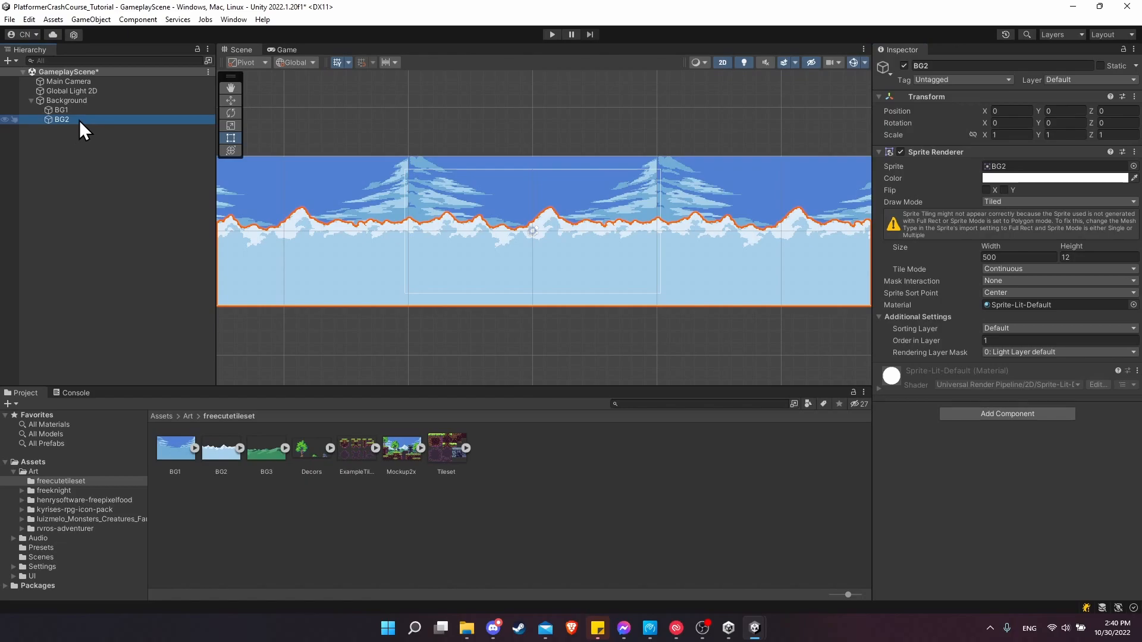
pyautogui.press('ctrl+d')
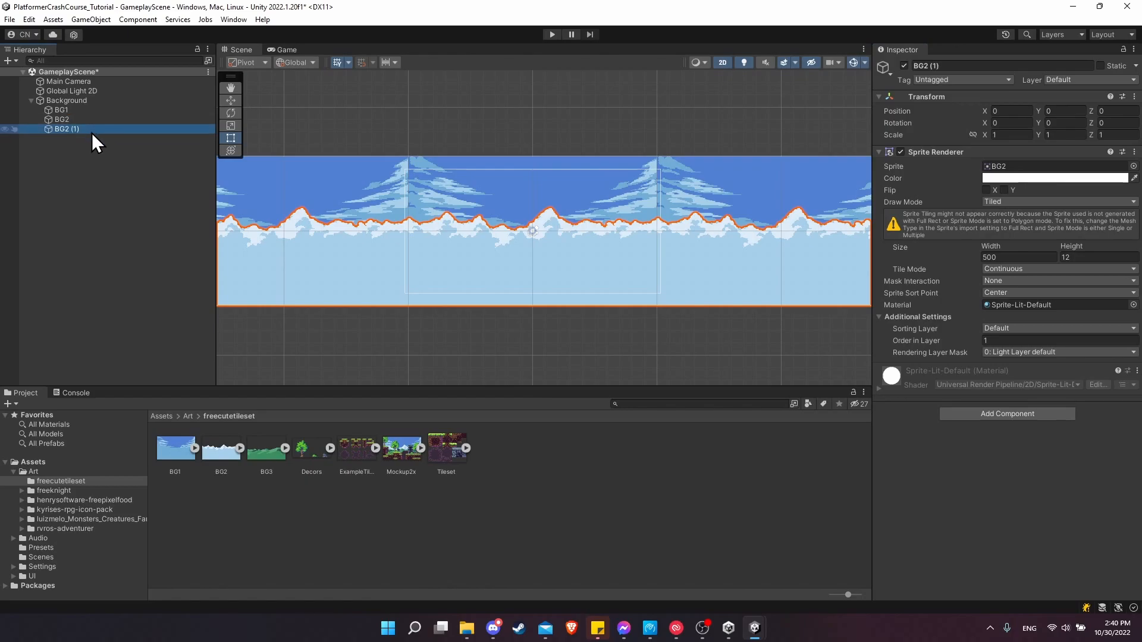
pyautogui.doubleClick(65, 128)
pyautogui.write('BG3')
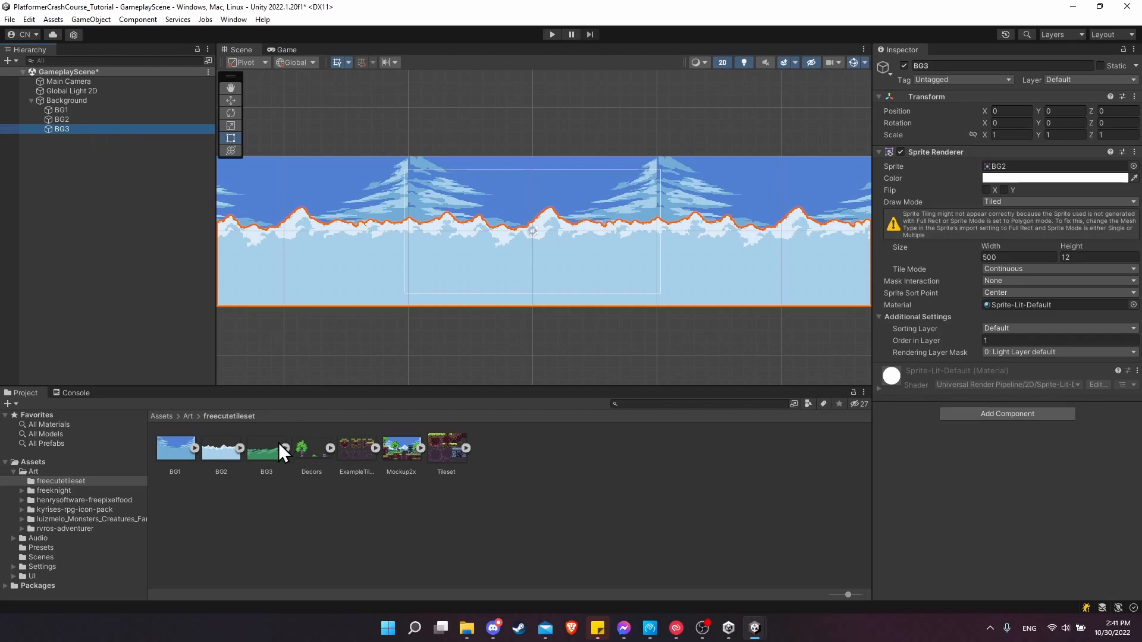
pyautogui.moveTo(917, 206)
pyautogui.write('2')
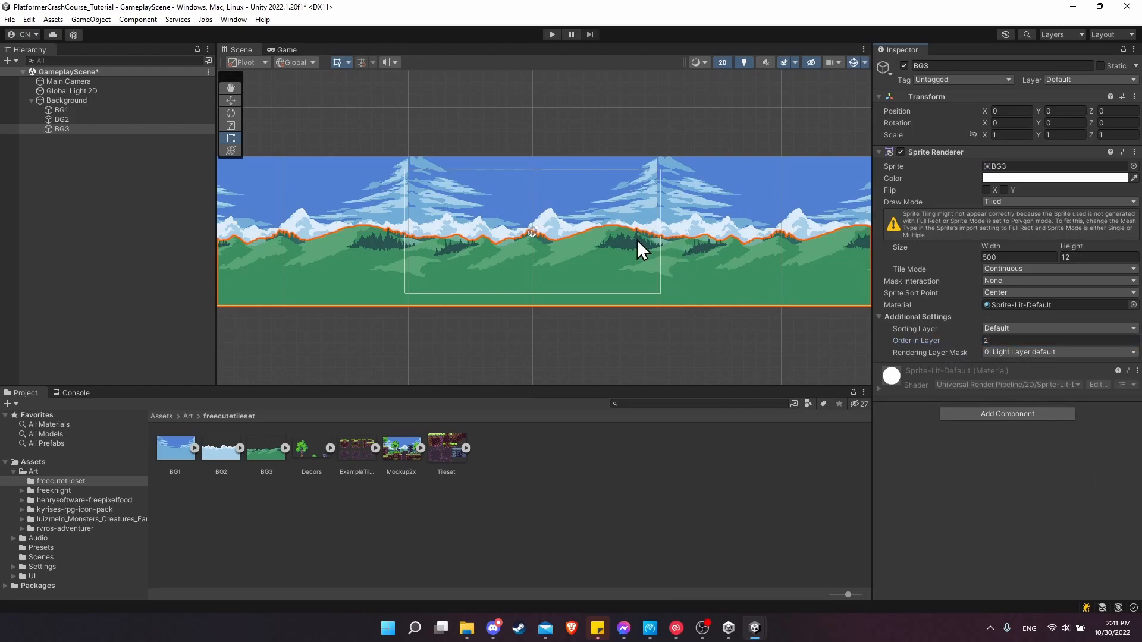
pyautogui.moveTo(568, 244)
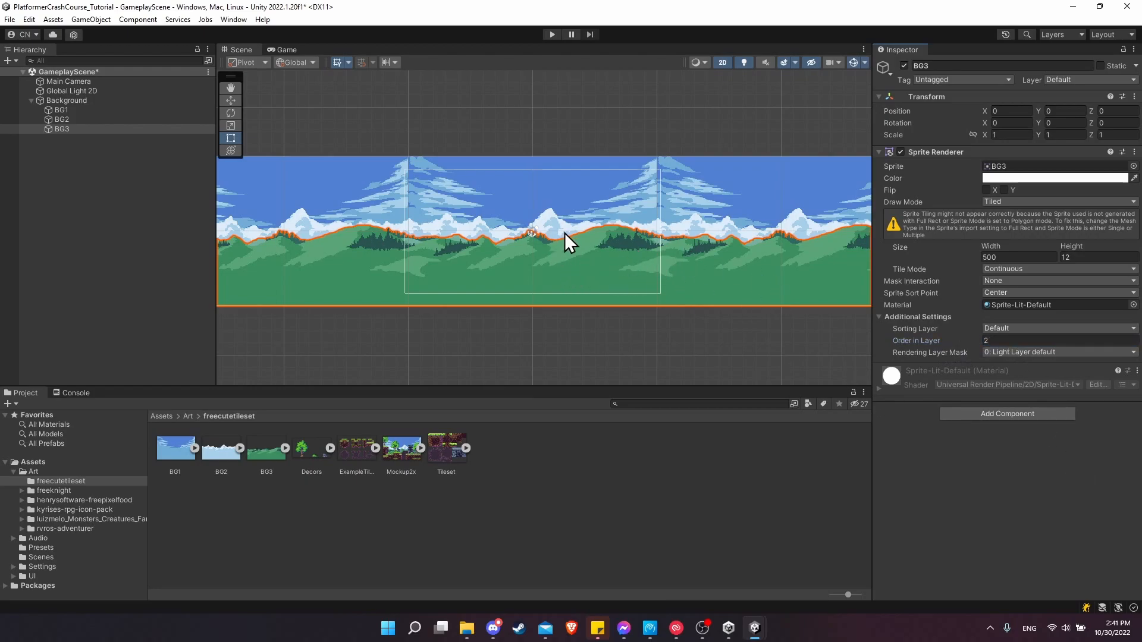
pyautogui.scroll(3)
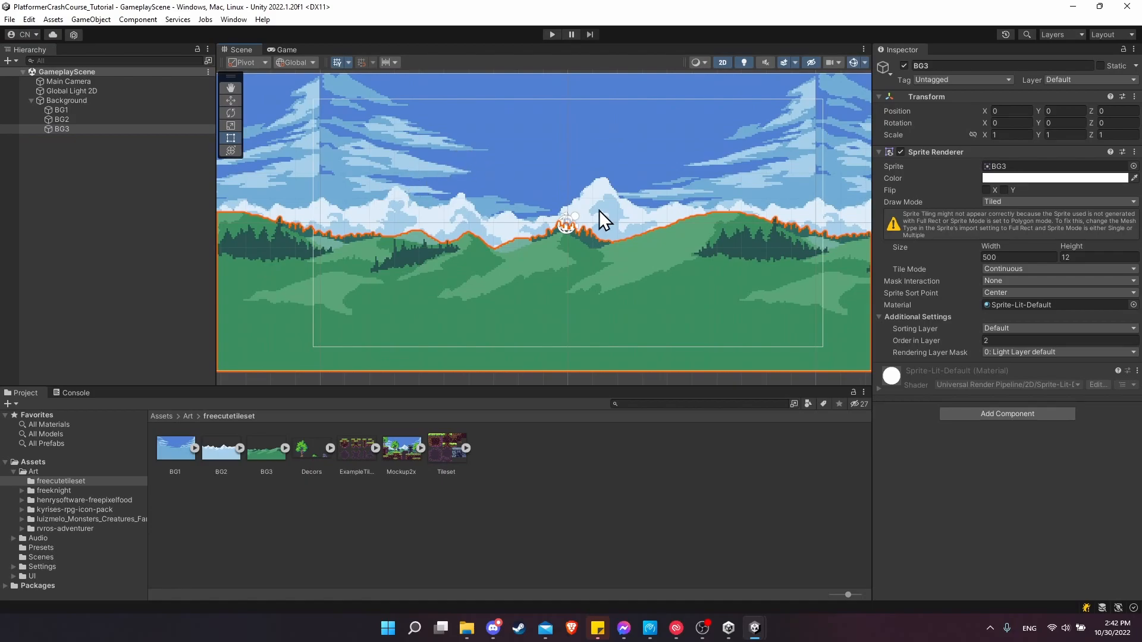
pyautogui.moveTo(929, 328)
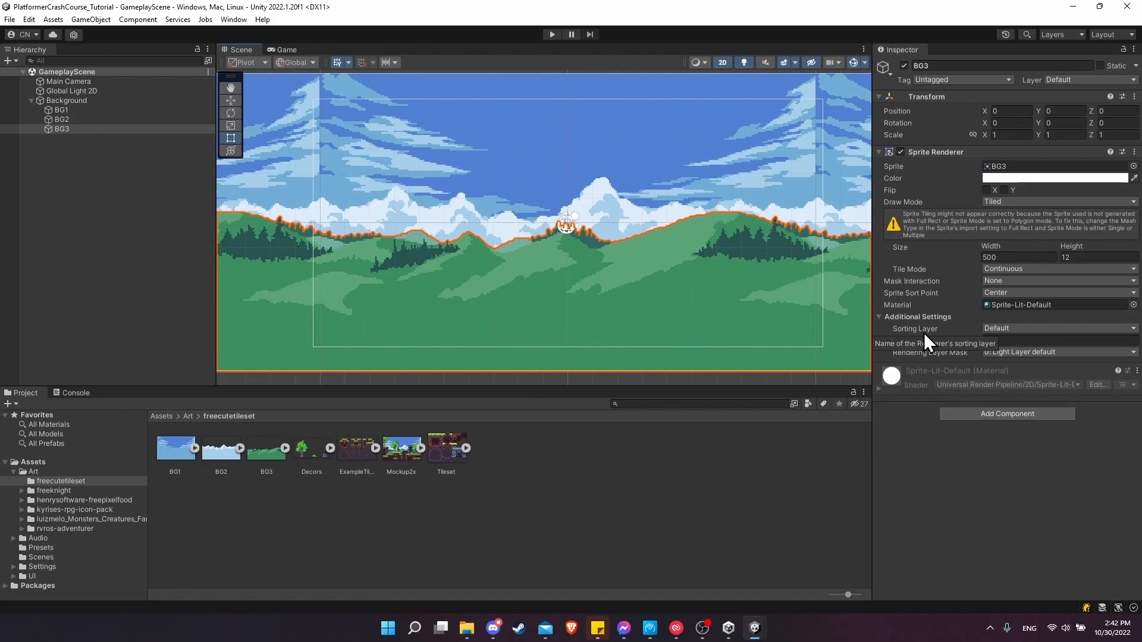
# List the sorting layers available for BG3's Sprite Renderer, currently only Default
pyautogui.click(1056, 328)
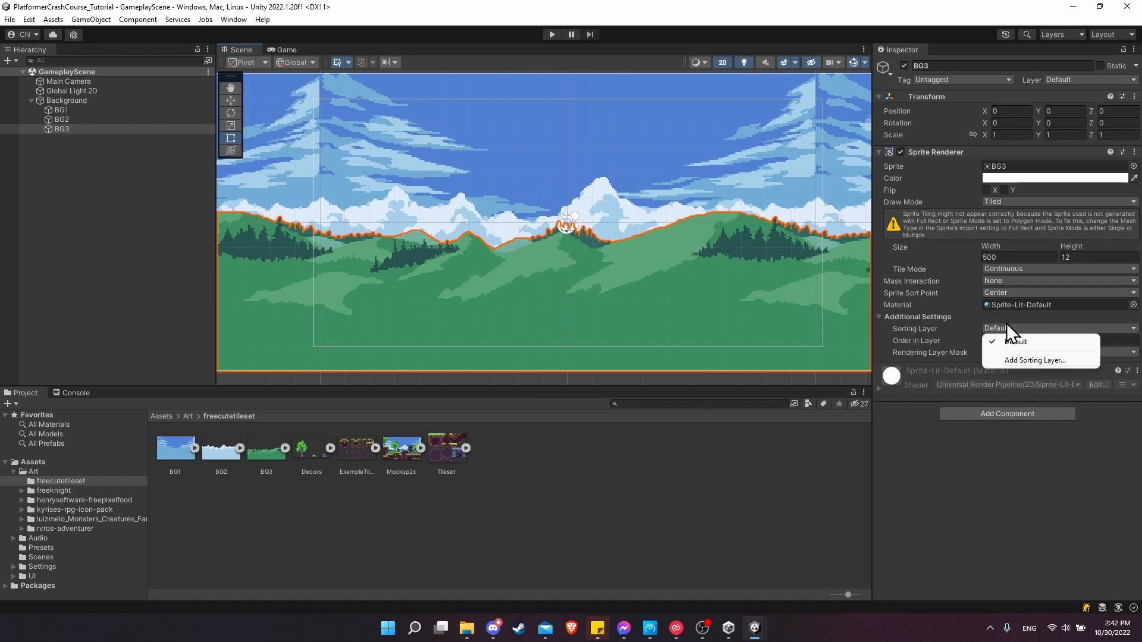
pyautogui.moveTo(1011, 343)
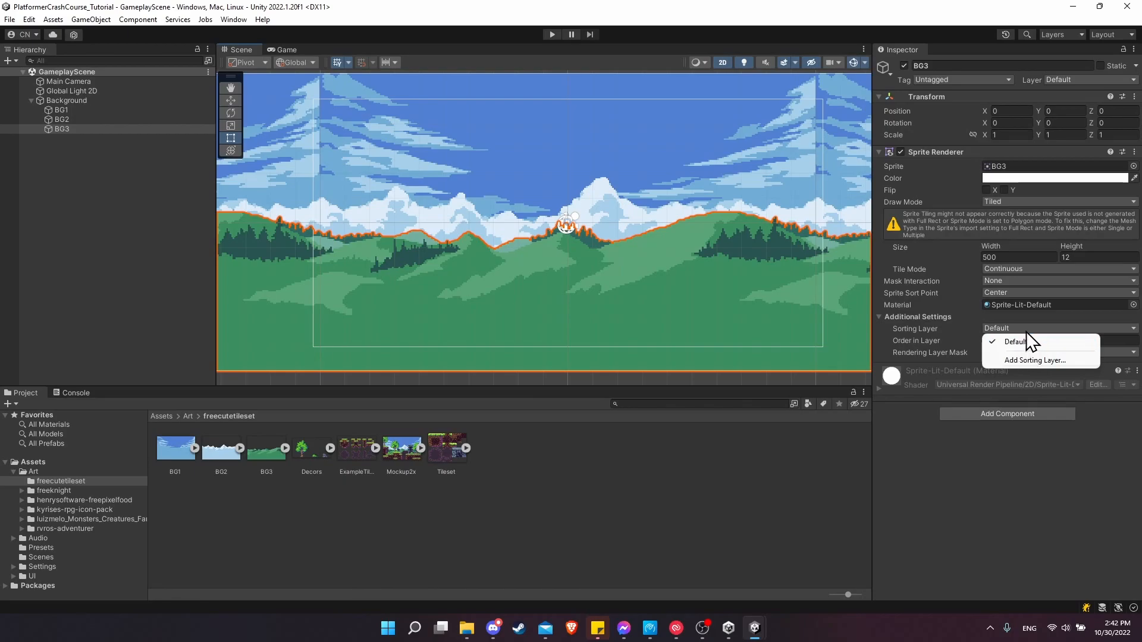
pyautogui.moveTo(996, 339)
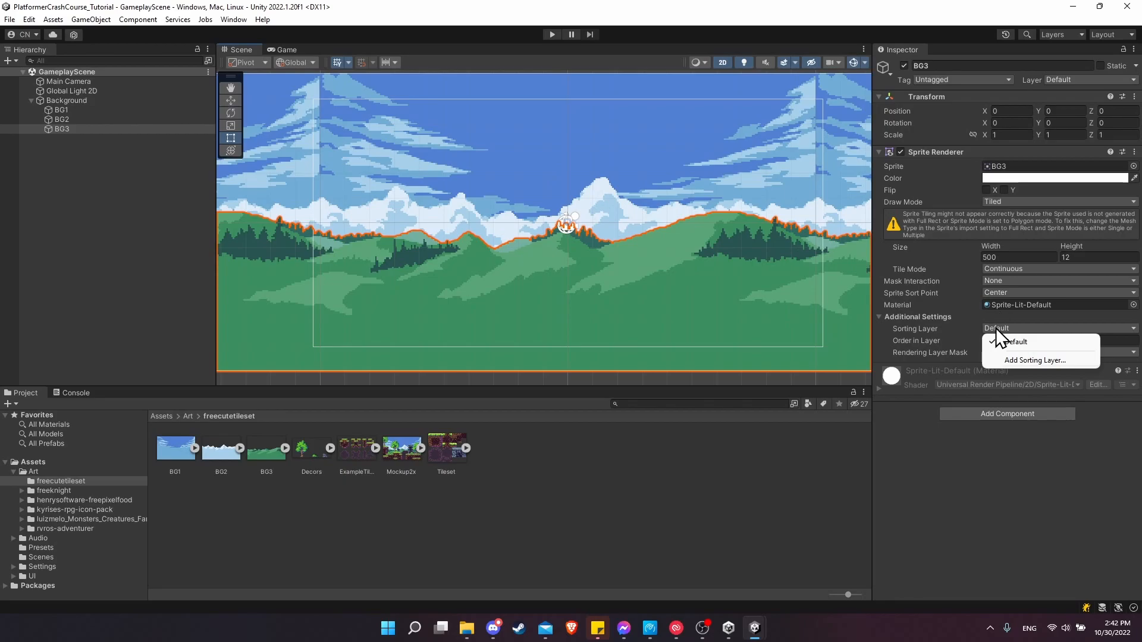
pyautogui.moveTo(1014, 380)
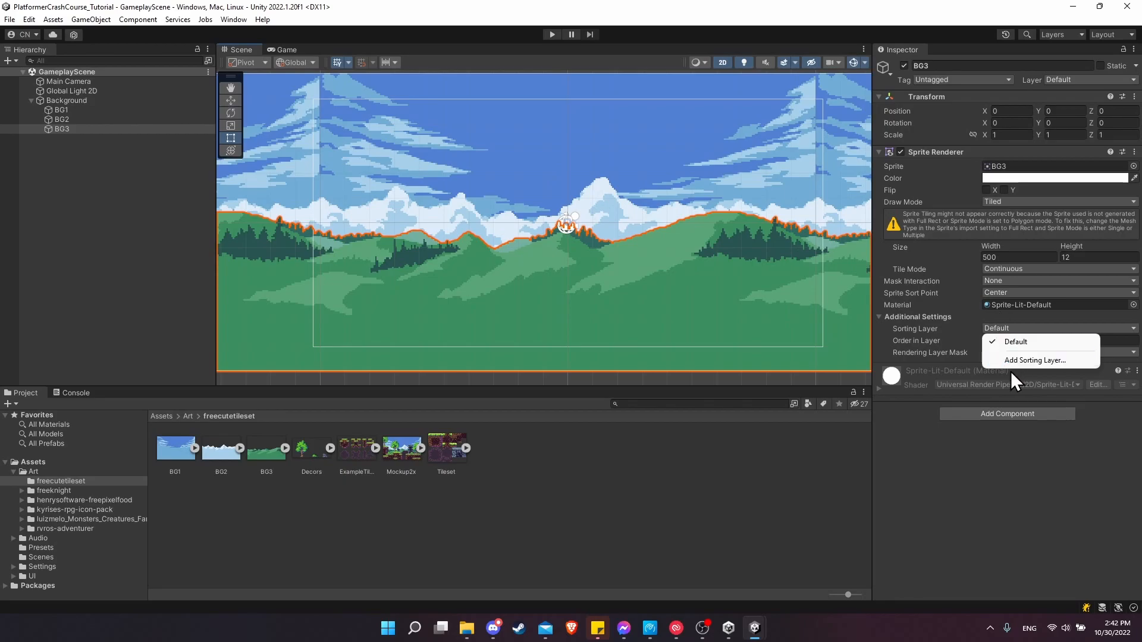
pyautogui.moveTo(1034, 359)
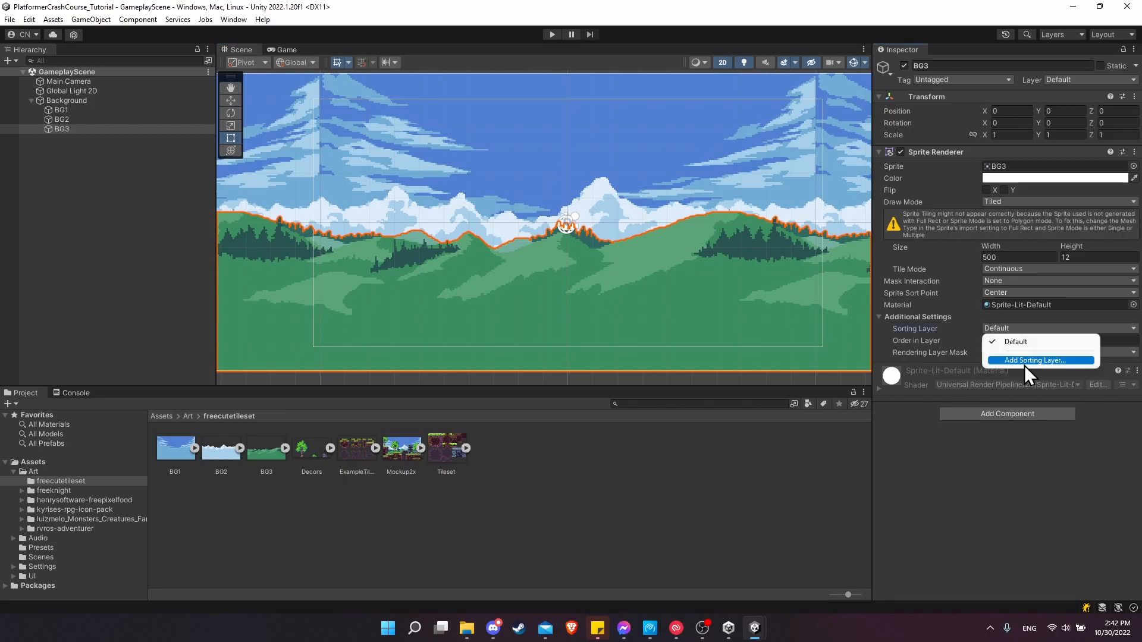
# Add a sorting layer named Background and move it ahead of Default
pyautogui.click(1033, 360)
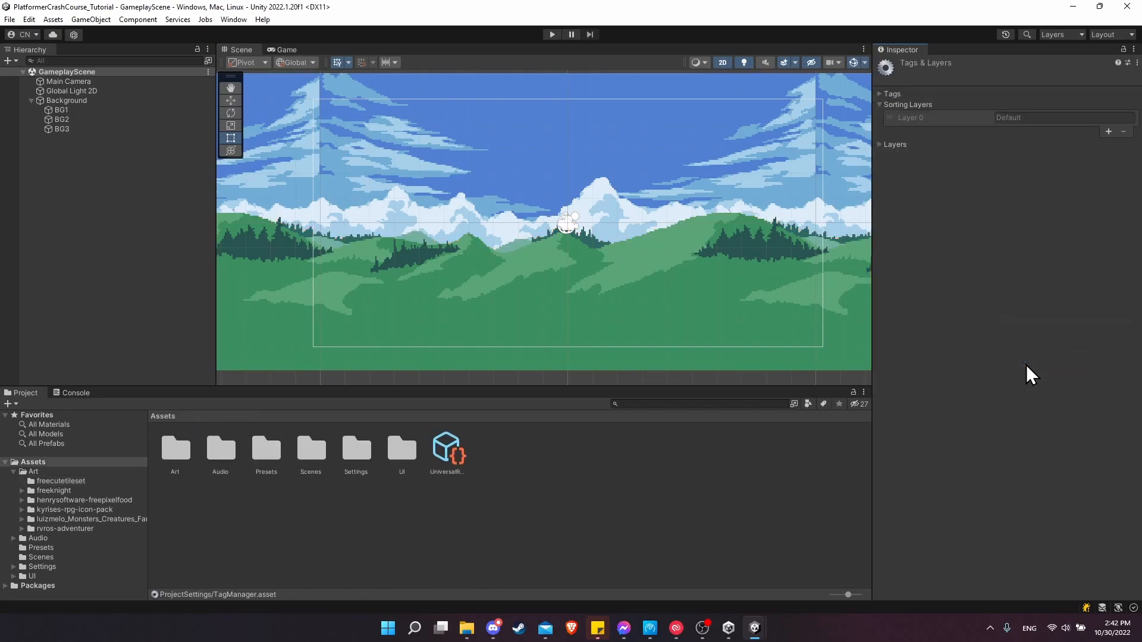
pyautogui.moveTo(1110, 142)
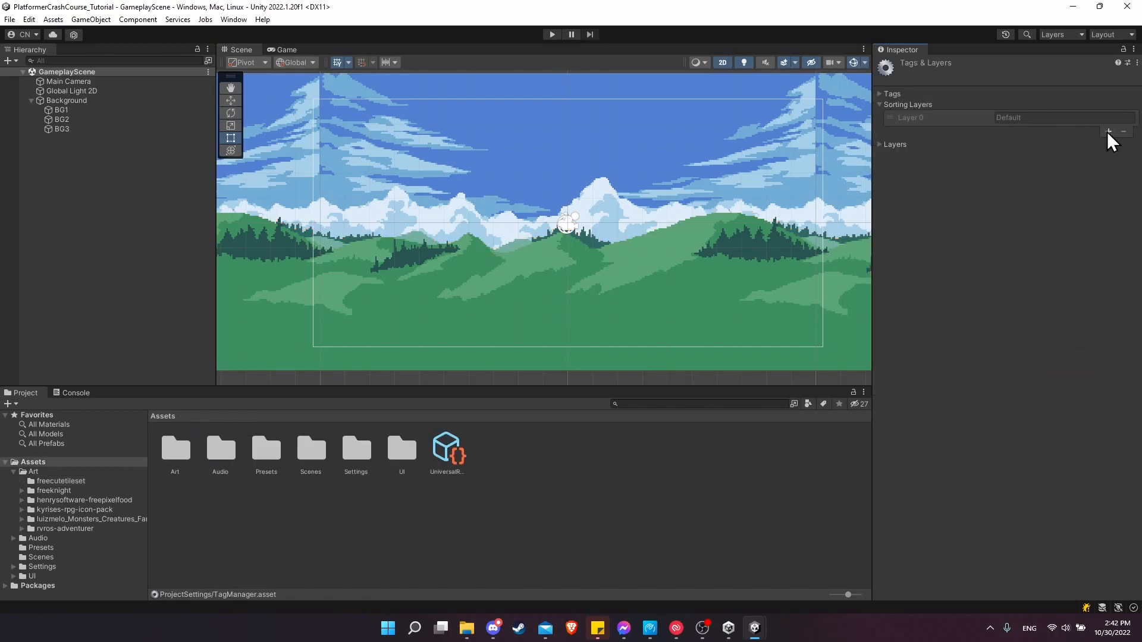
pyautogui.click(1107, 132)
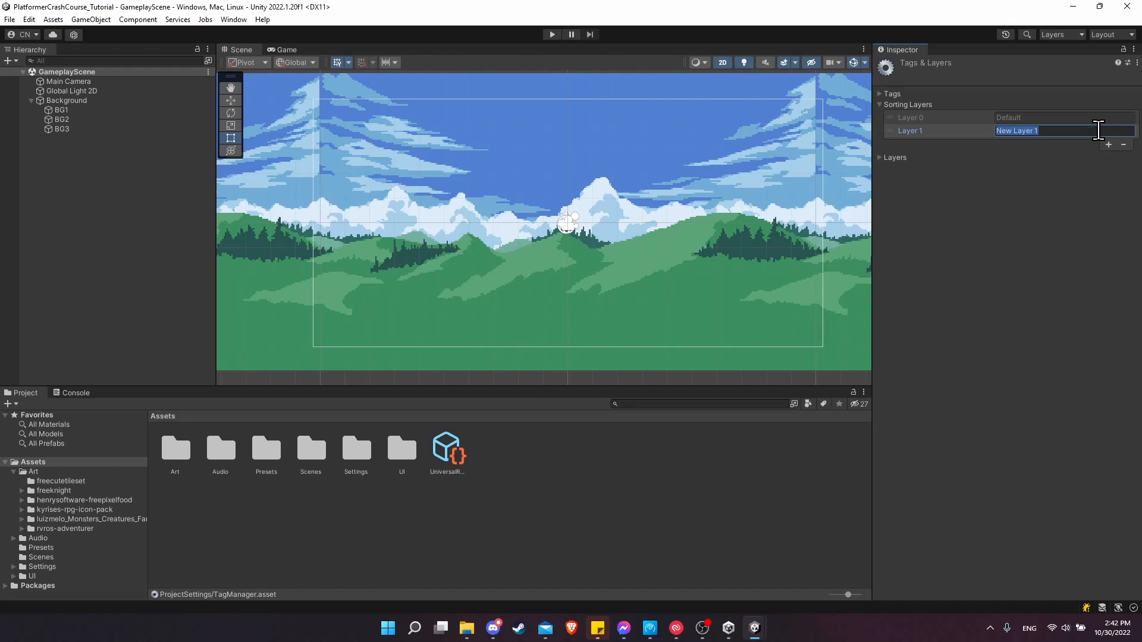
pyautogui.write('Background')
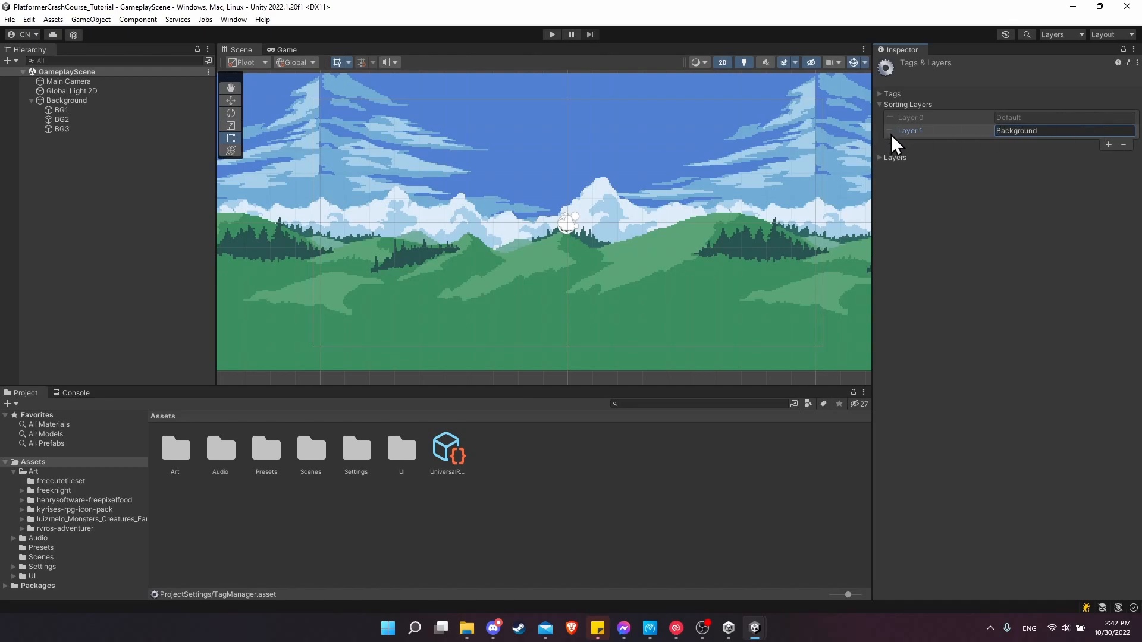
pyautogui.click(910, 130)
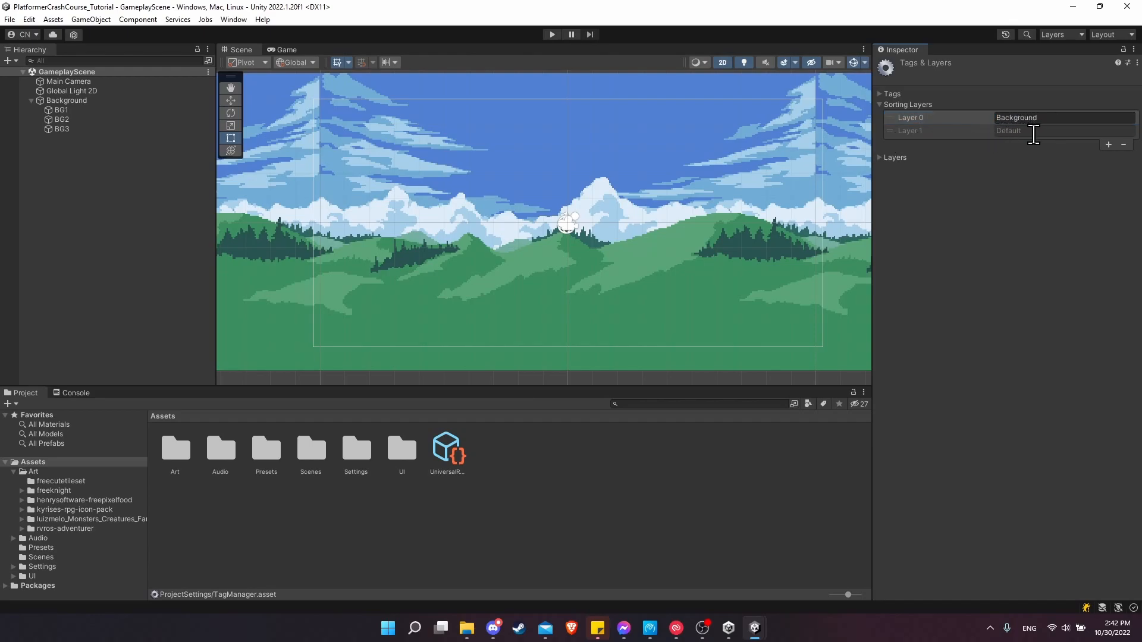
pyautogui.click(60, 110)
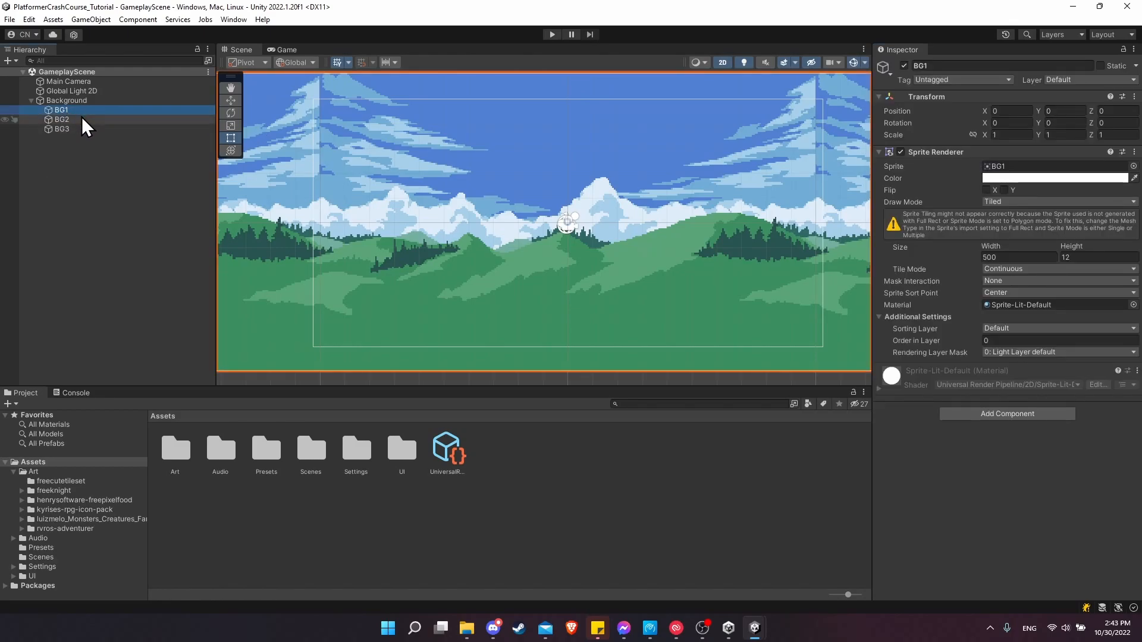
# Assign BG1, BG2 and BG3 together to the Background sorting layer
pyautogui.click(60, 128)
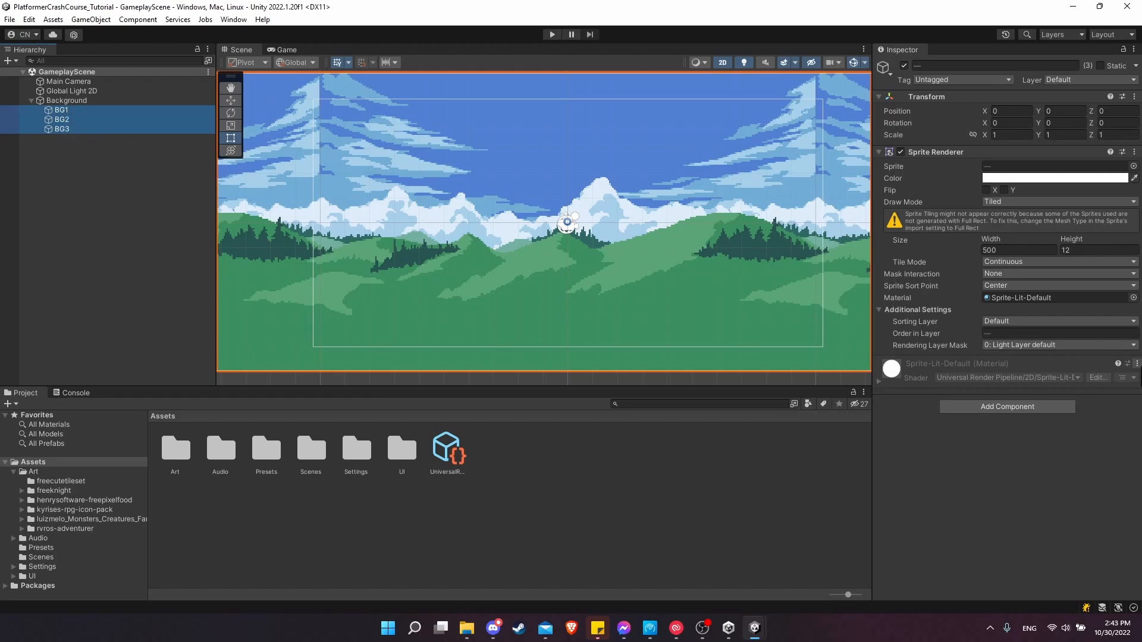
pyautogui.click(60, 109)
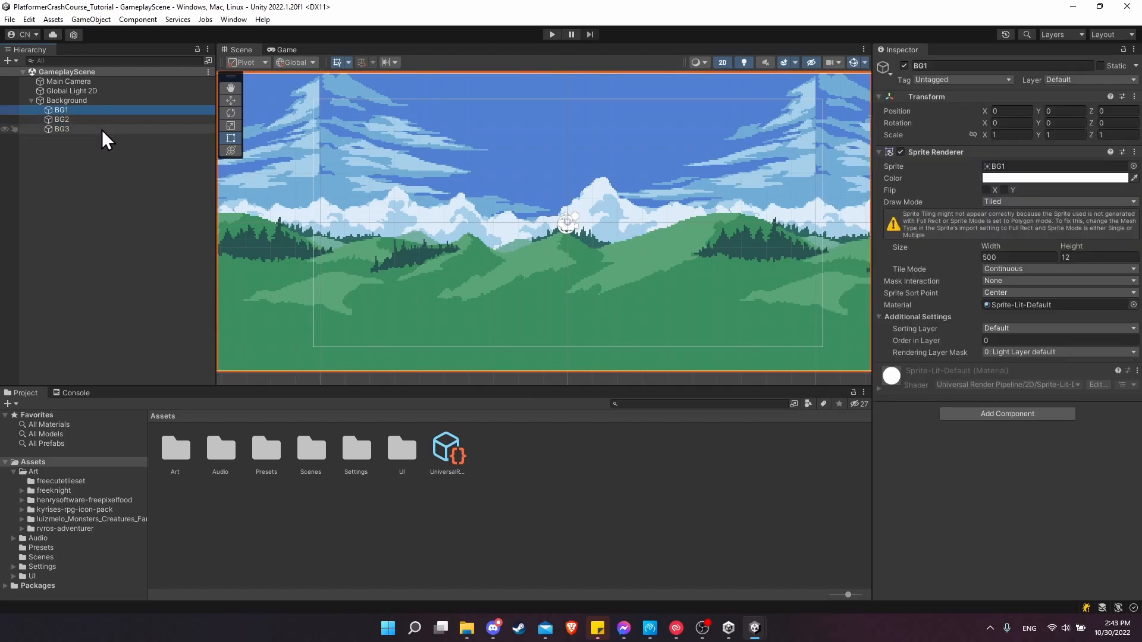
pyautogui.click(61, 128)
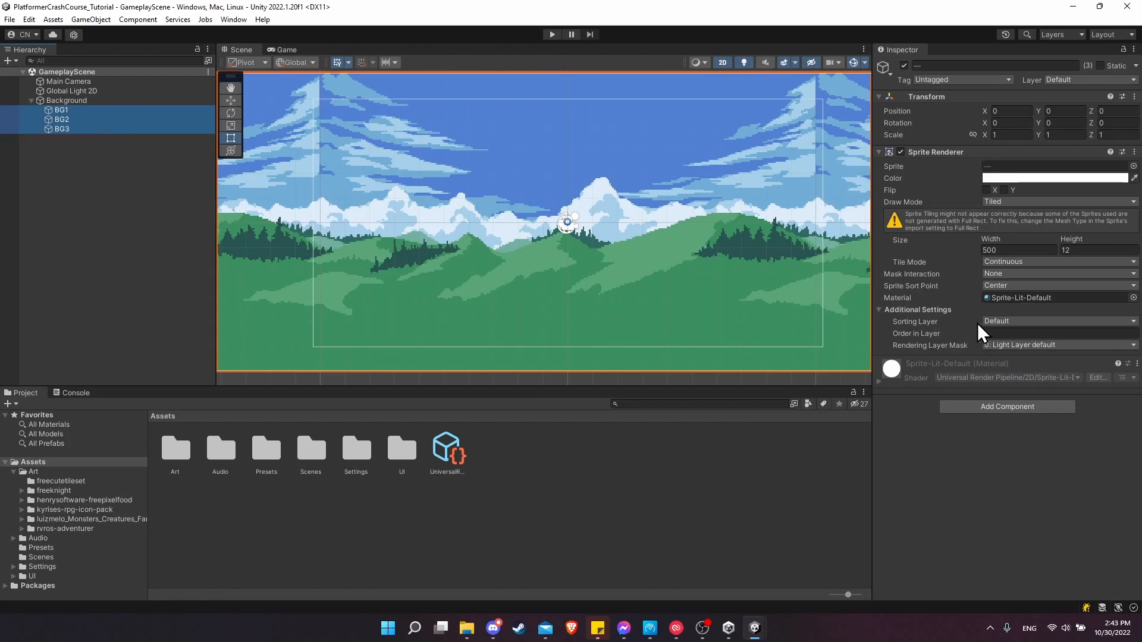
pyautogui.click(1056, 321)
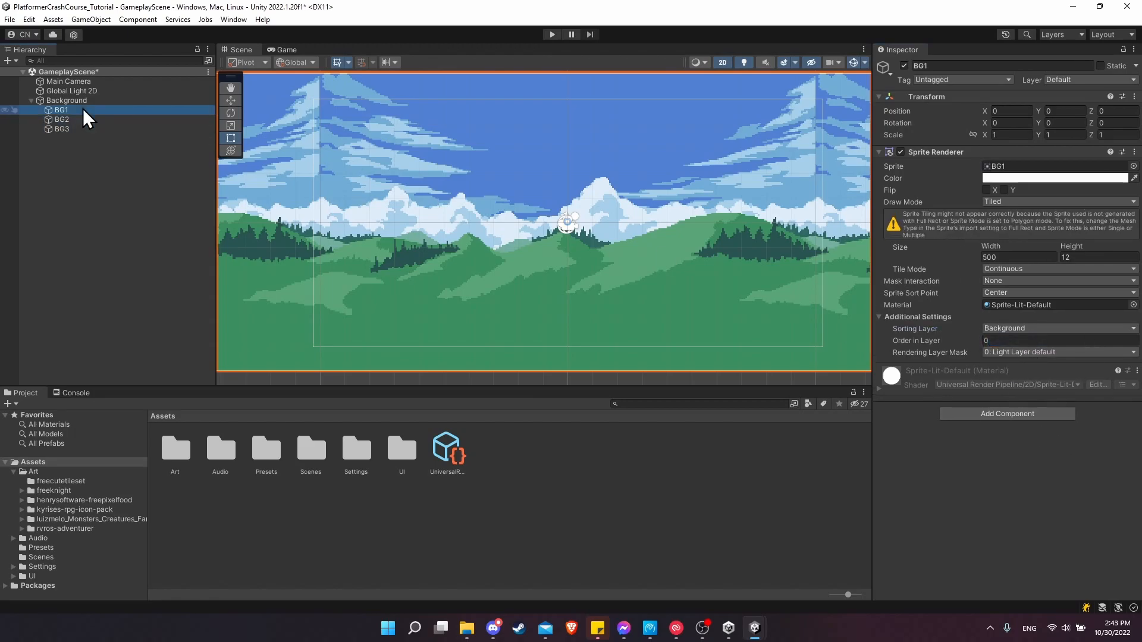
# Verify each layer keeps its Order in Layer of 0, 1 and 2
pyautogui.click(61, 119)
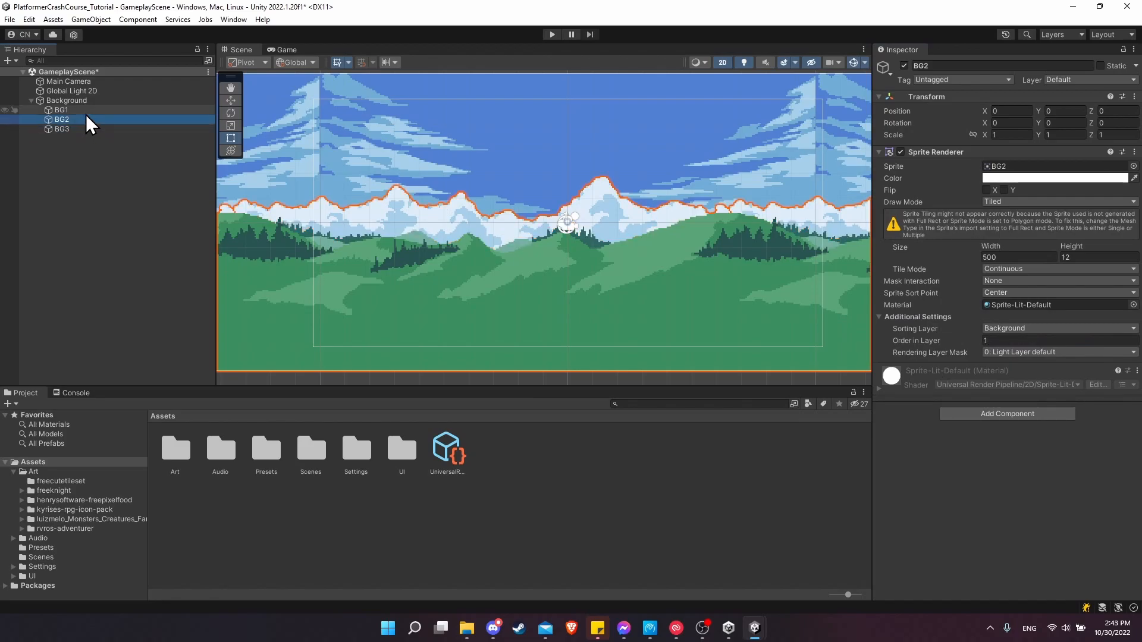
pyautogui.moveTo(99, 131)
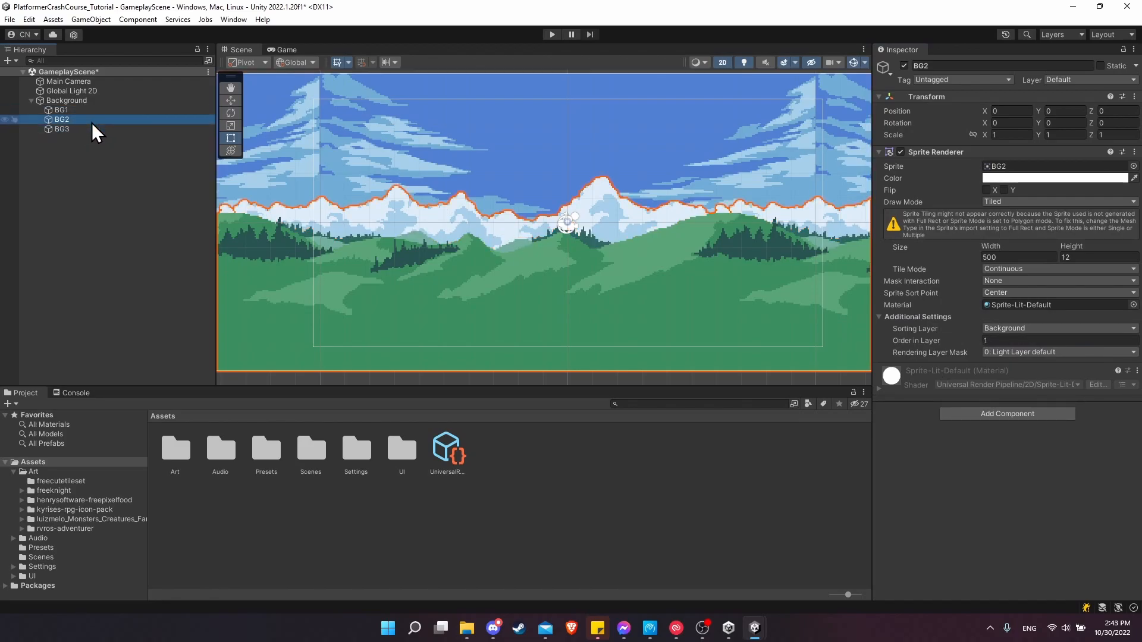
pyautogui.click(61, 110)
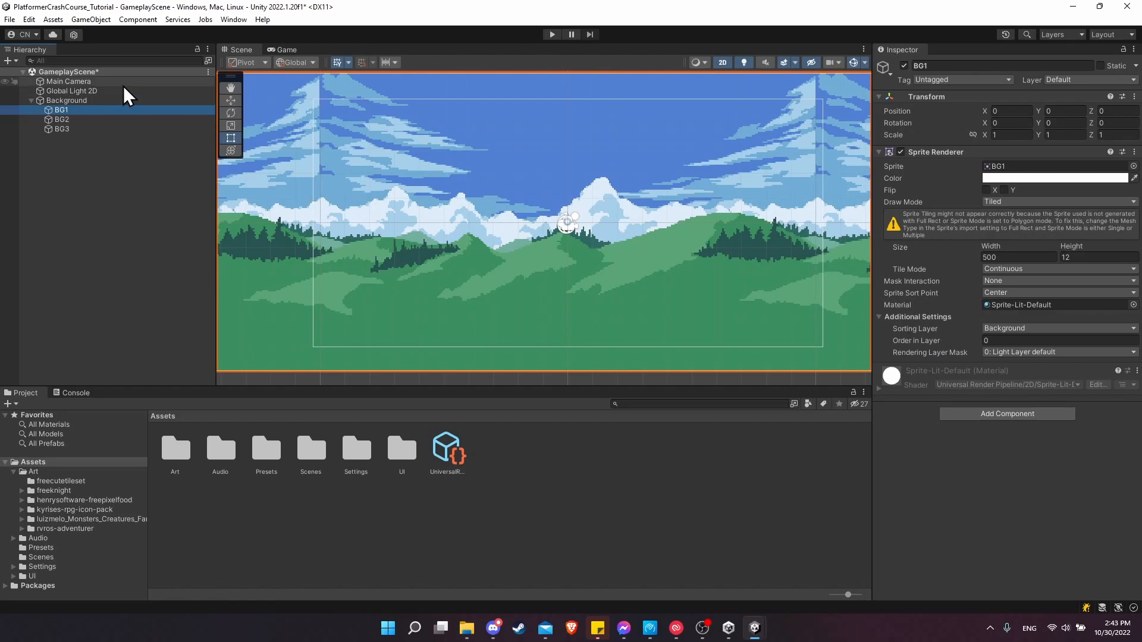
pyautogui.click(61, 128)
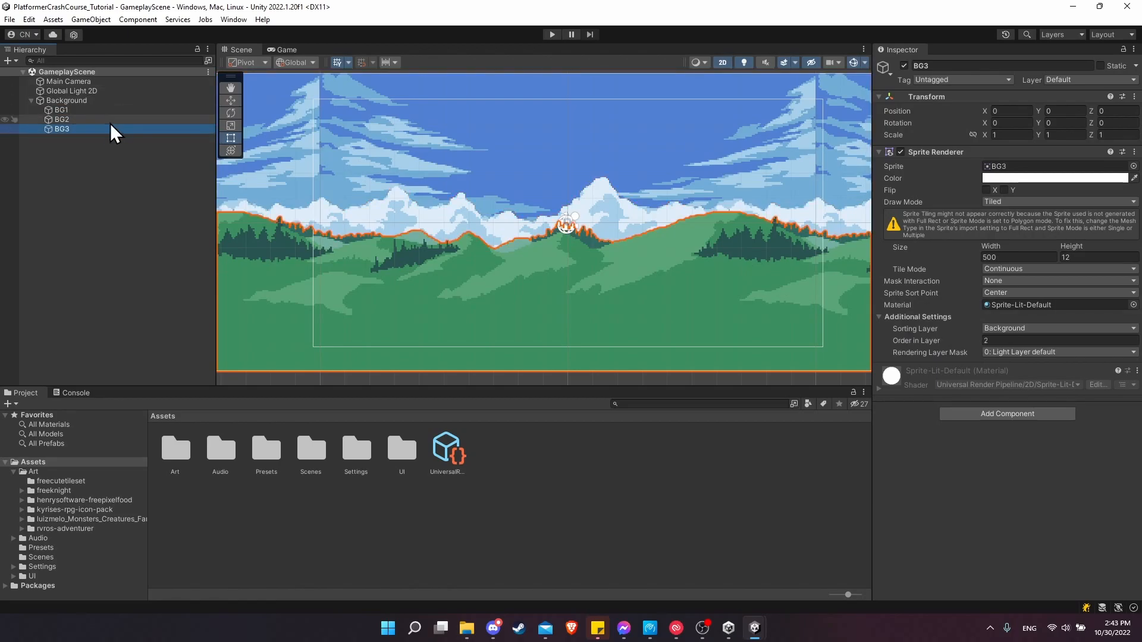
pyautogui.click(66, 100)
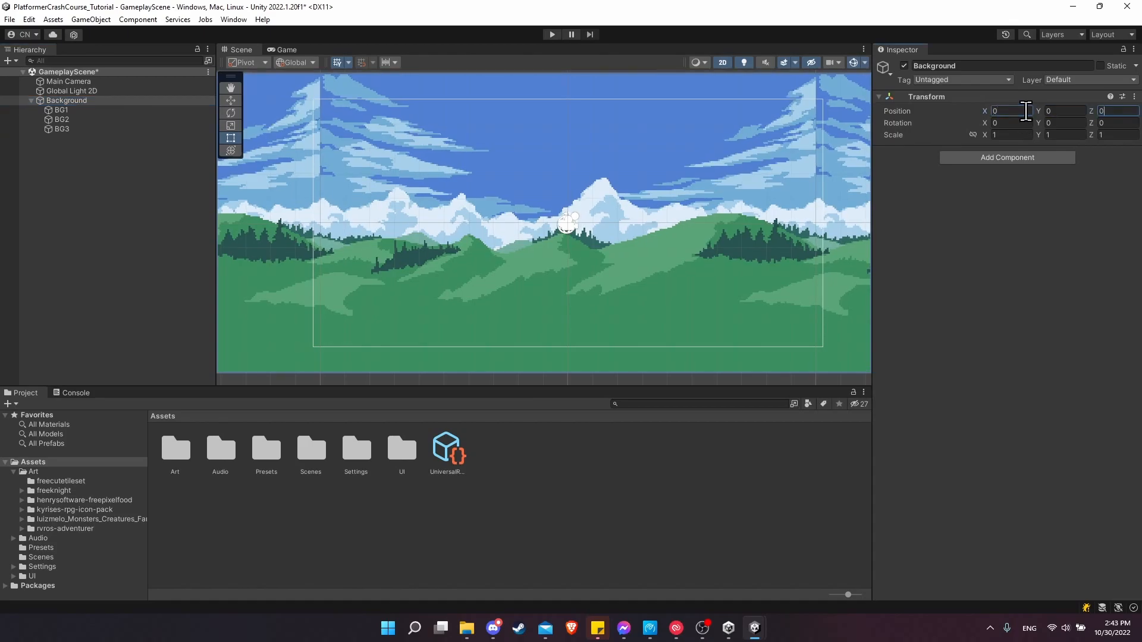
pyautogui.click(61, 110)
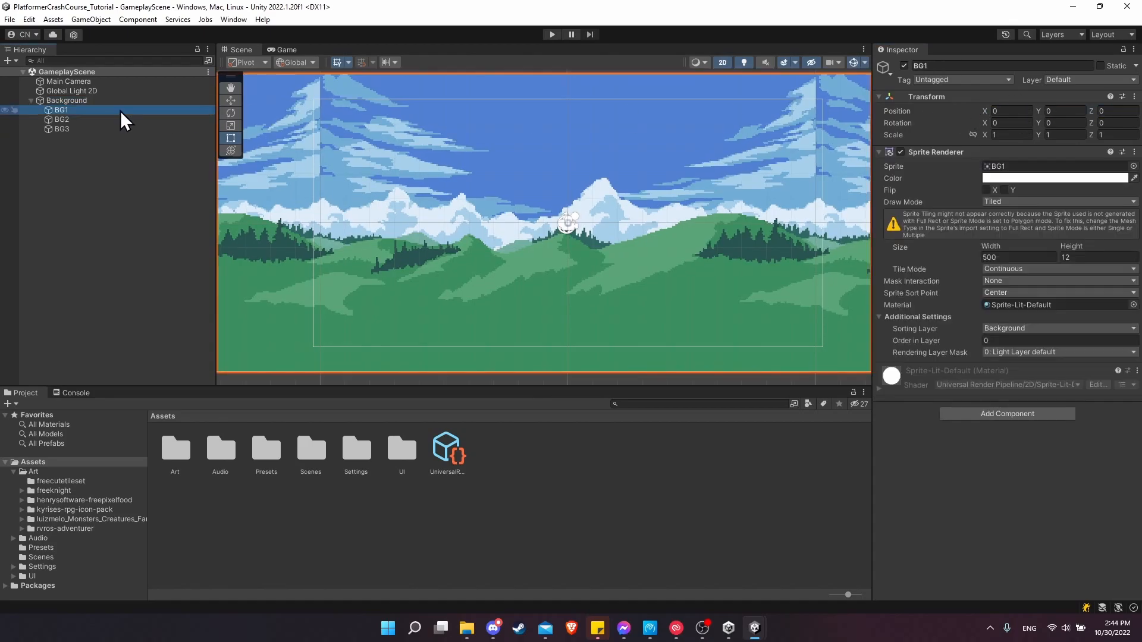
pyautogui.click(61, 128)
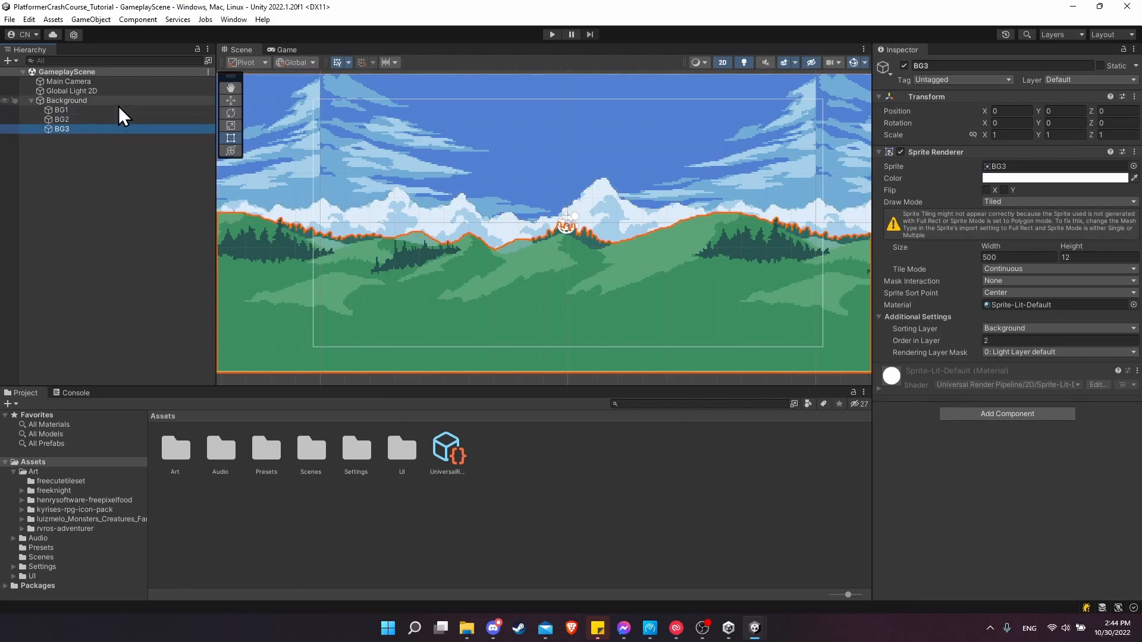
pyautogui.click(67, 100)
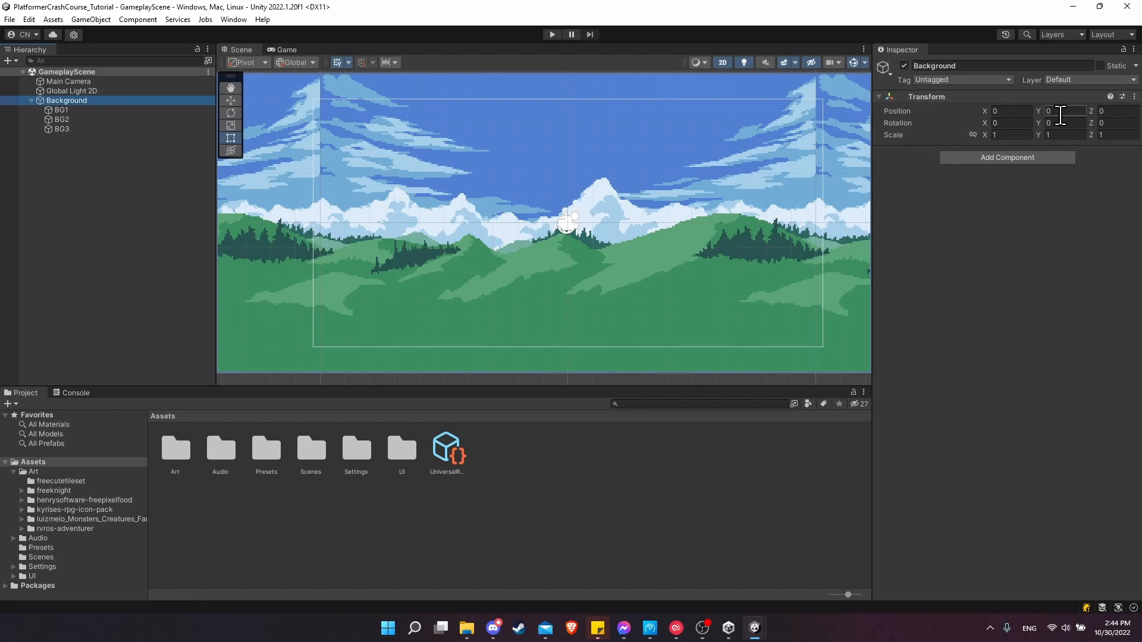
pyautogui.click(60, 128)
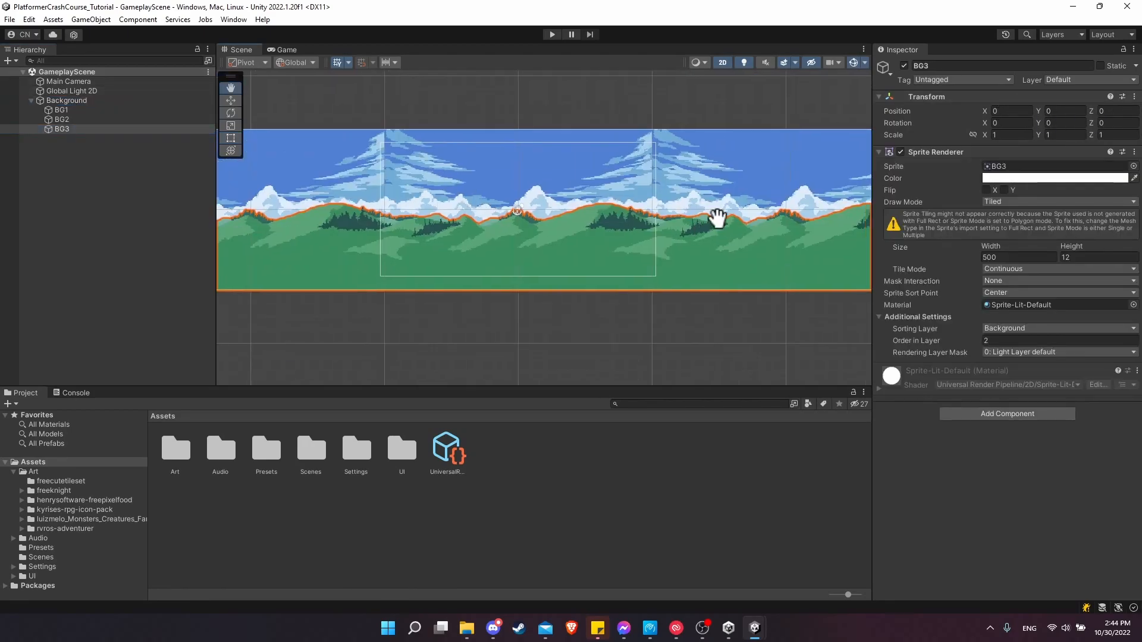